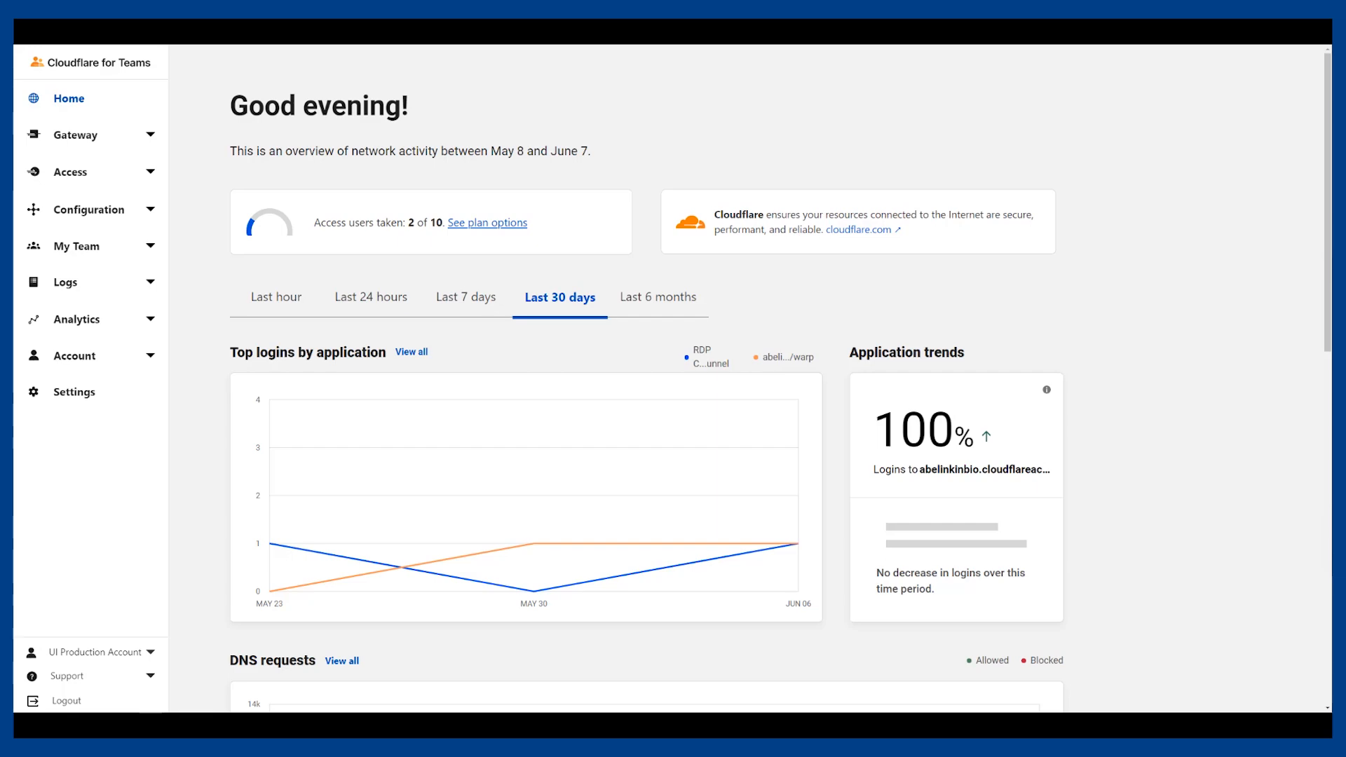
Open Access > Applications to list the seven configured Access apps
click(70, 172)
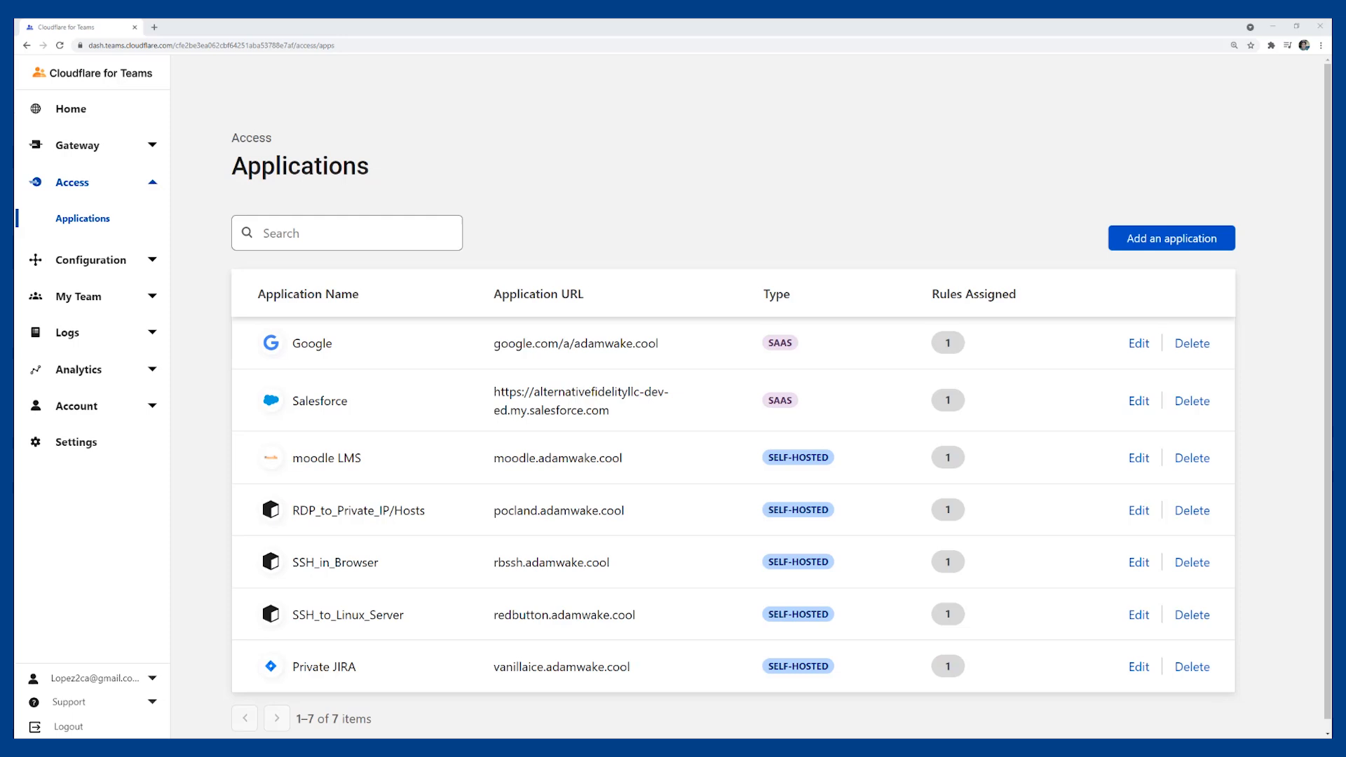
mouse_move(1139, 687)
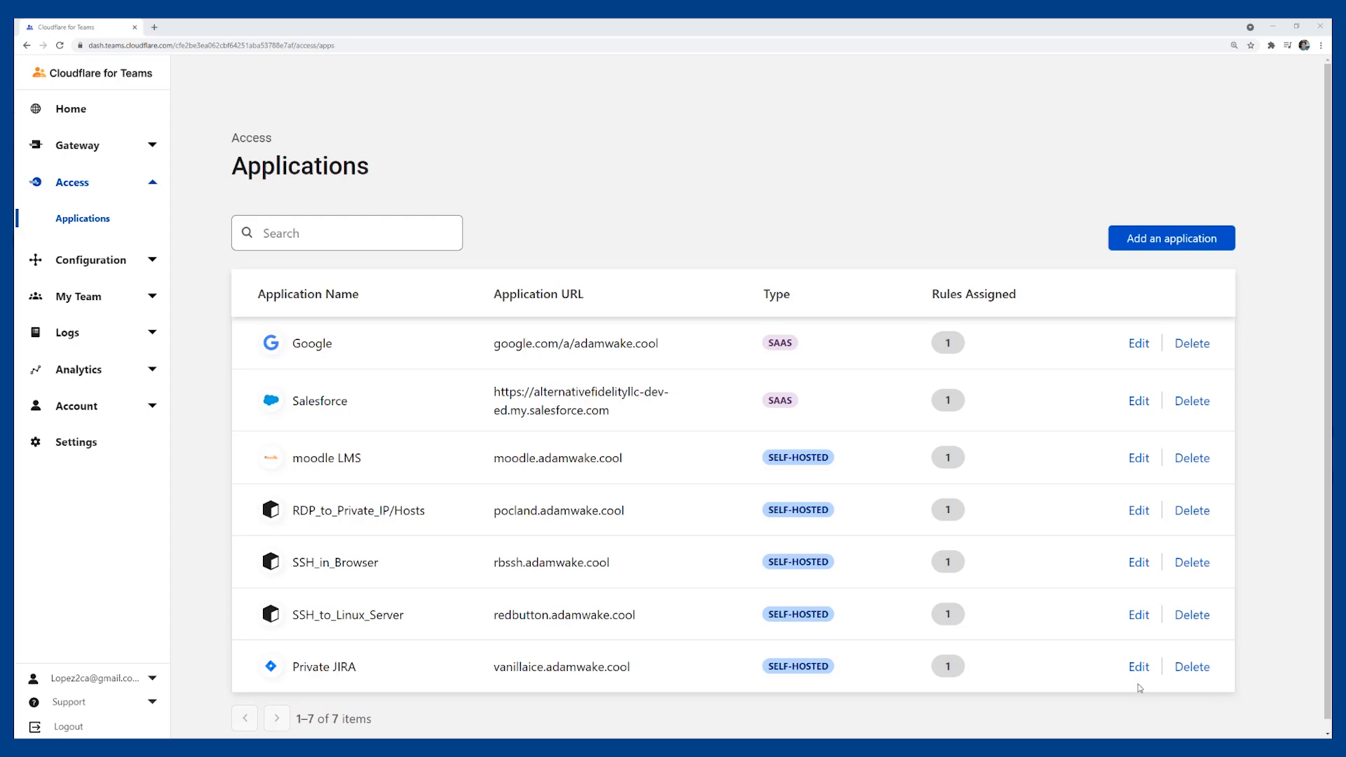
Edit Private JIRA and review its rule allowing the Contractors and Managers groups
click(1139, 666)
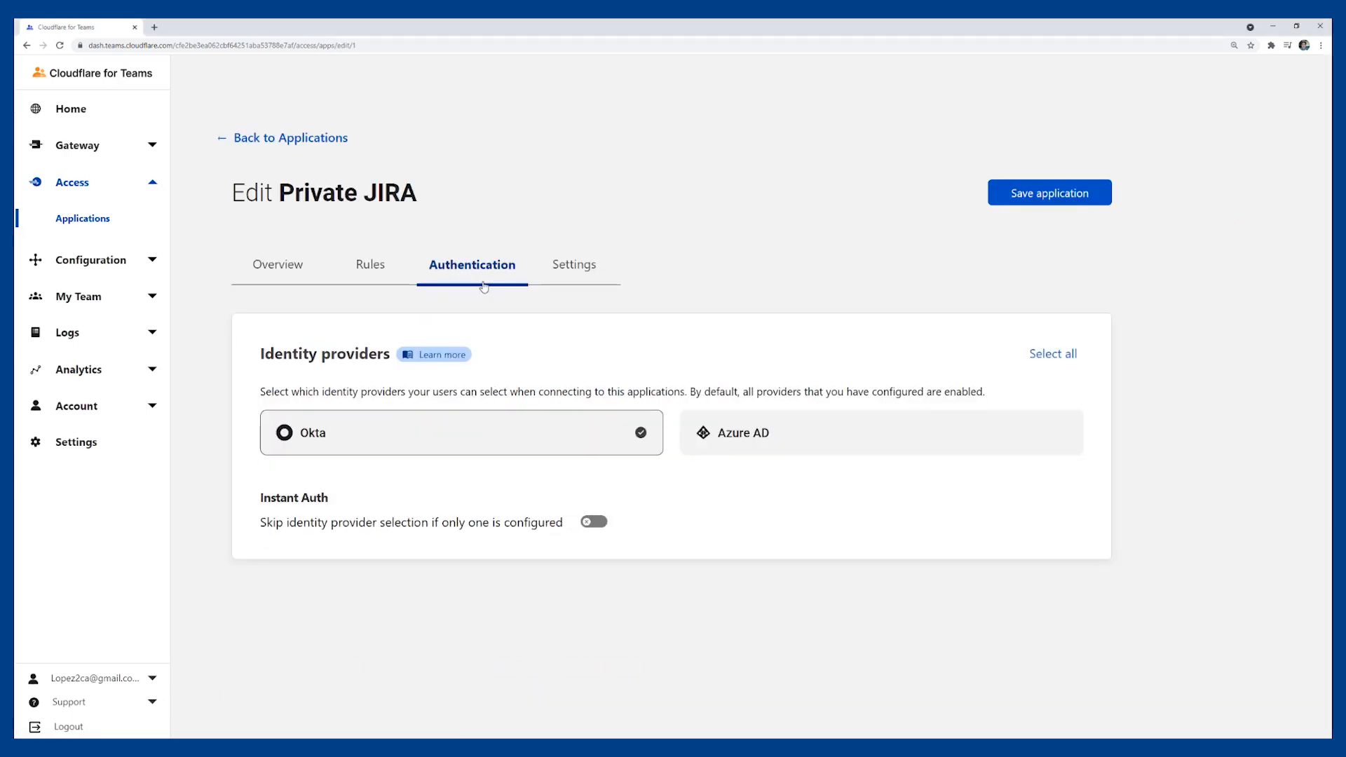
click(369, 264)
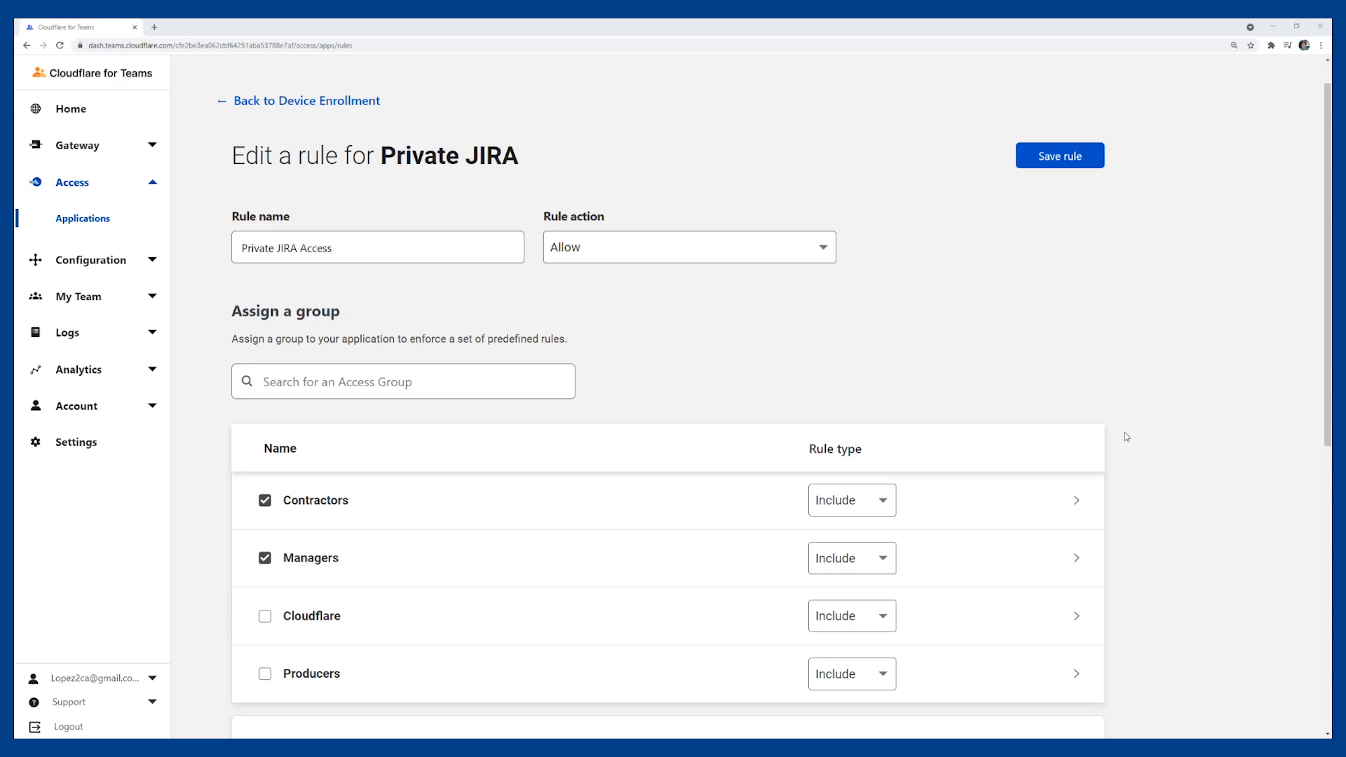
scroll(down, 3)
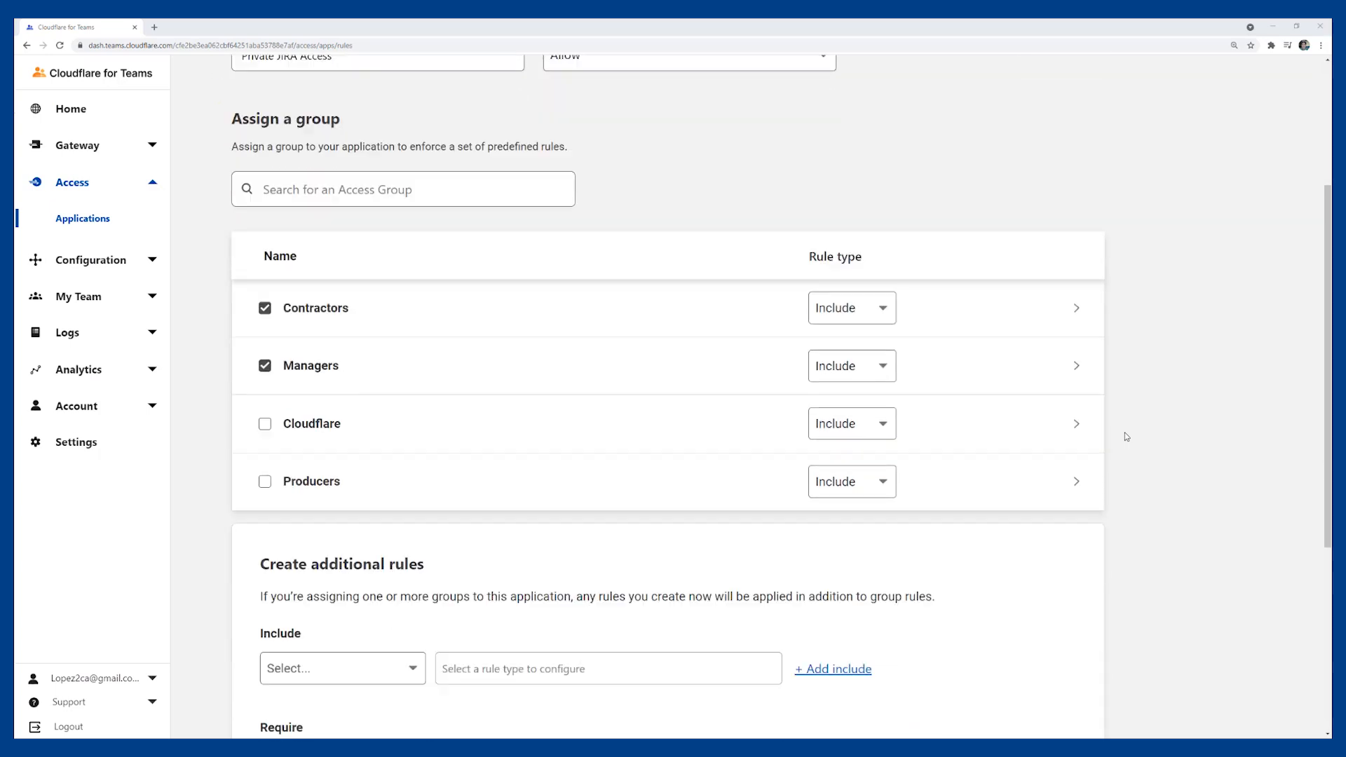
scroll(down, 3)
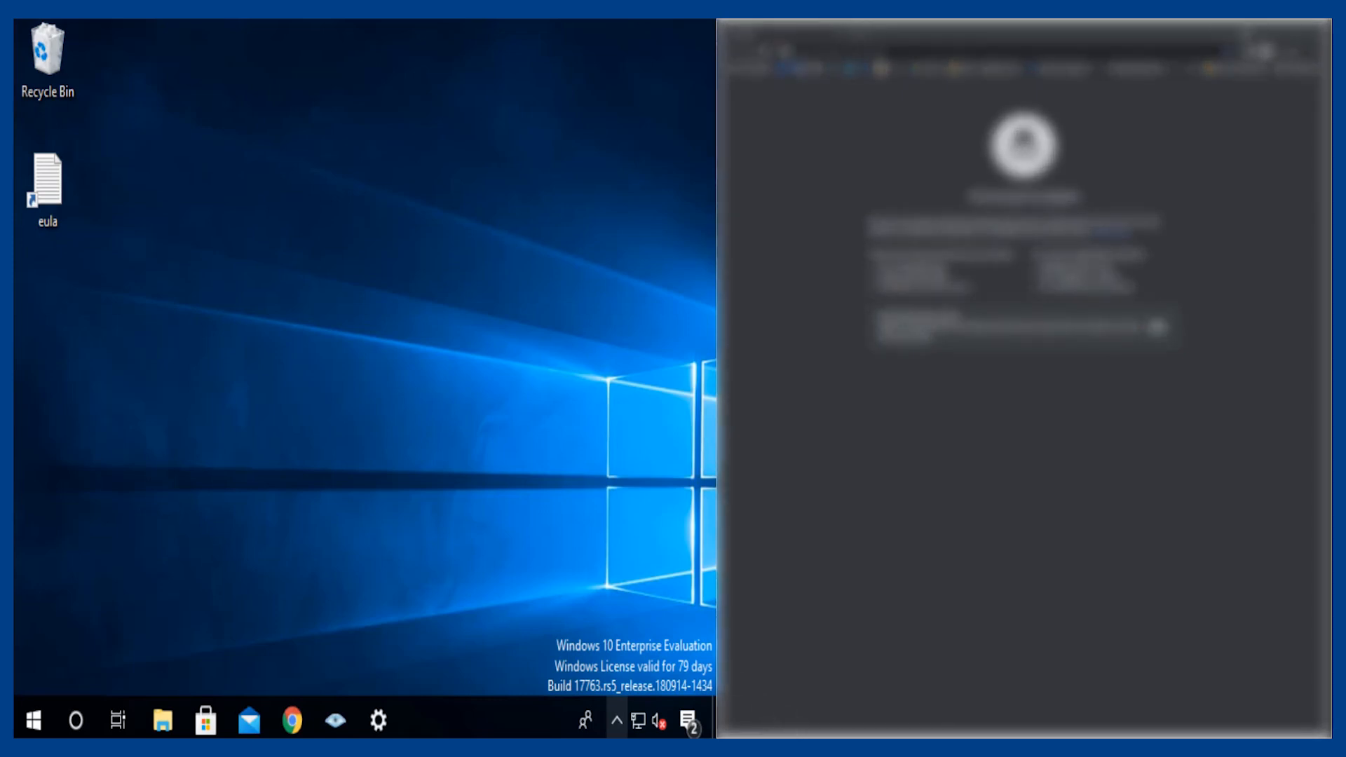
Connect the pfSense-UDP4-1194-user-config OpenVPN profile, obtaining 172.17.88.2, and hide the log
click(615, 719)
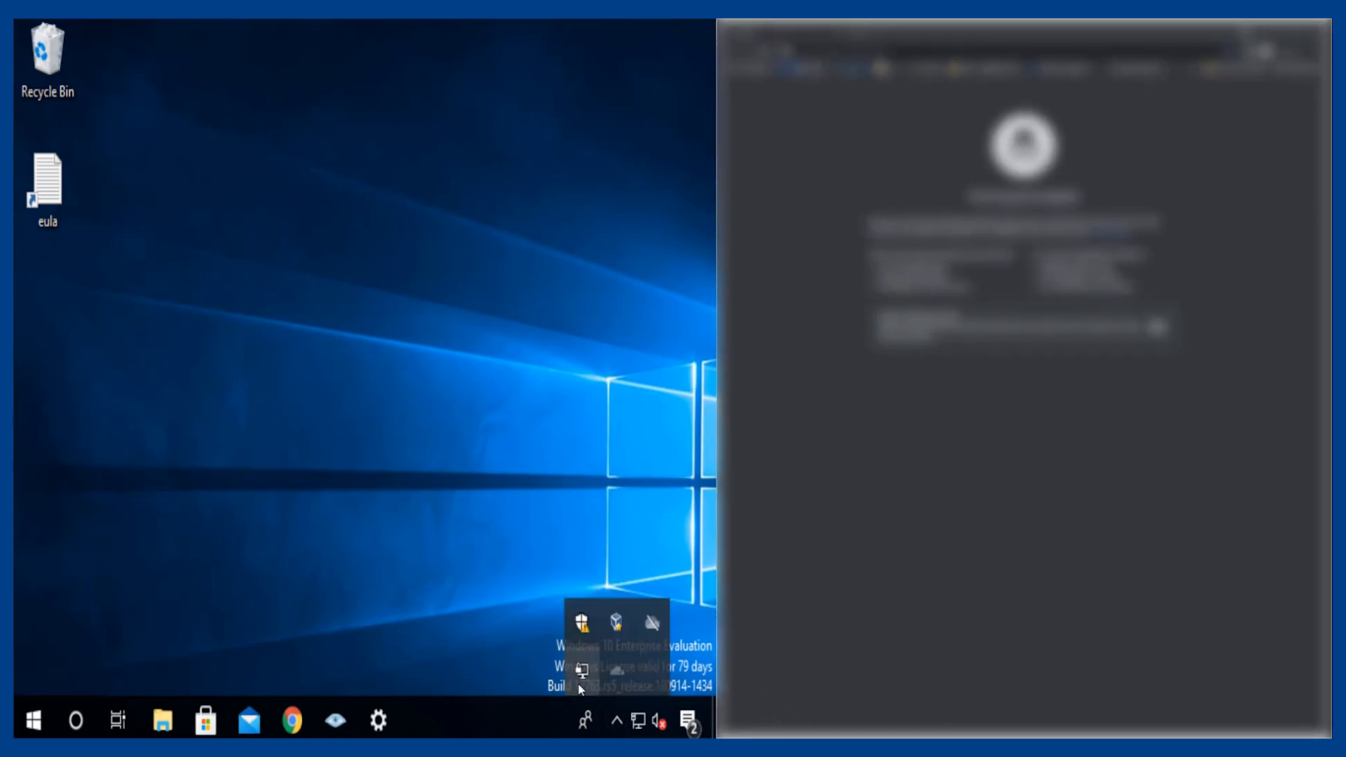
click(581, 622)
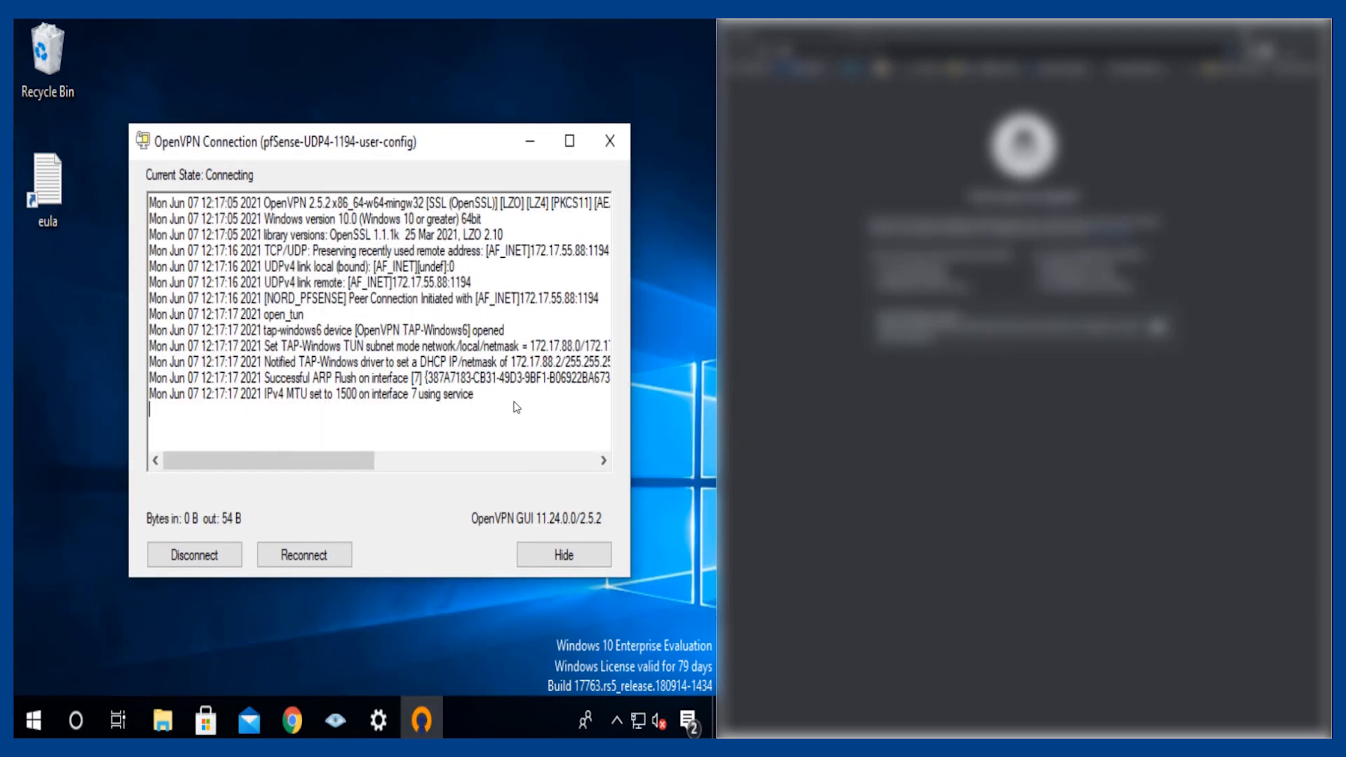
click(562, 554)
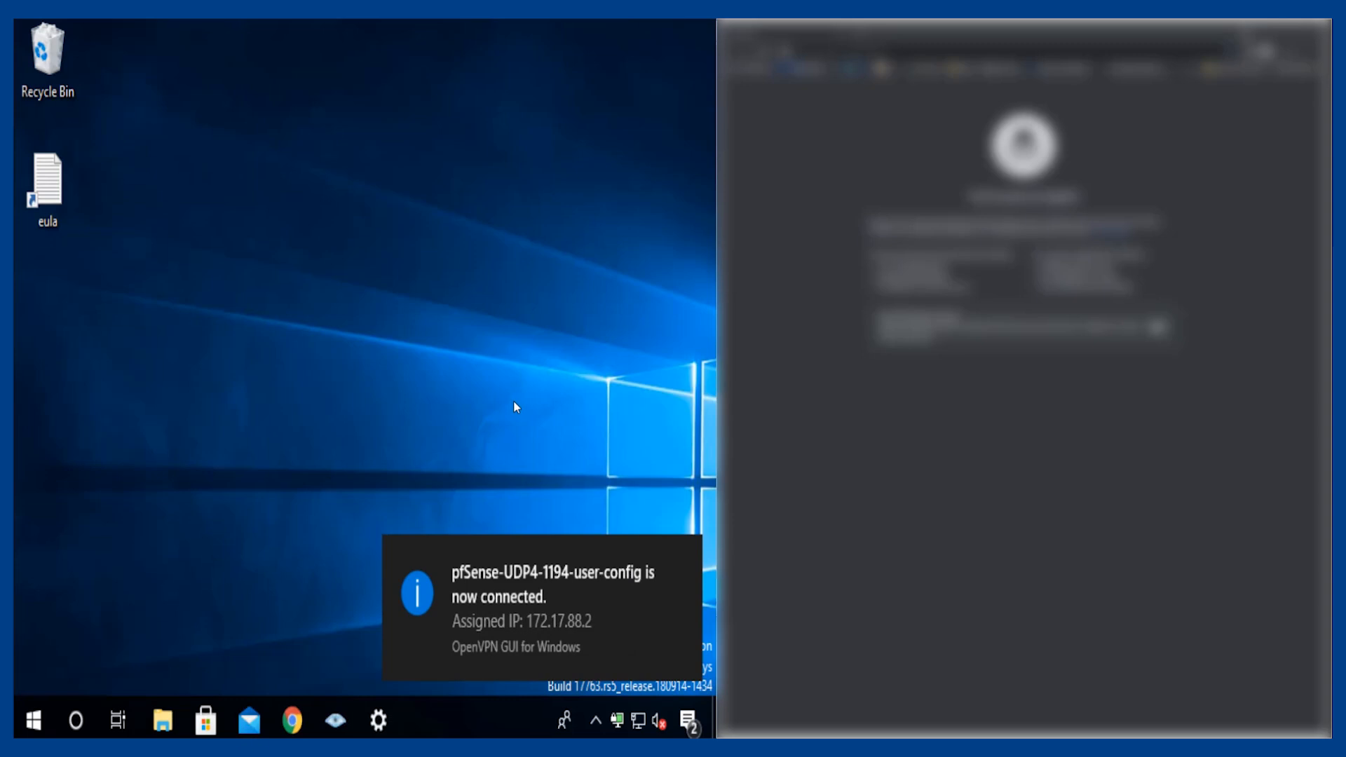
mouse_move(328, 613)
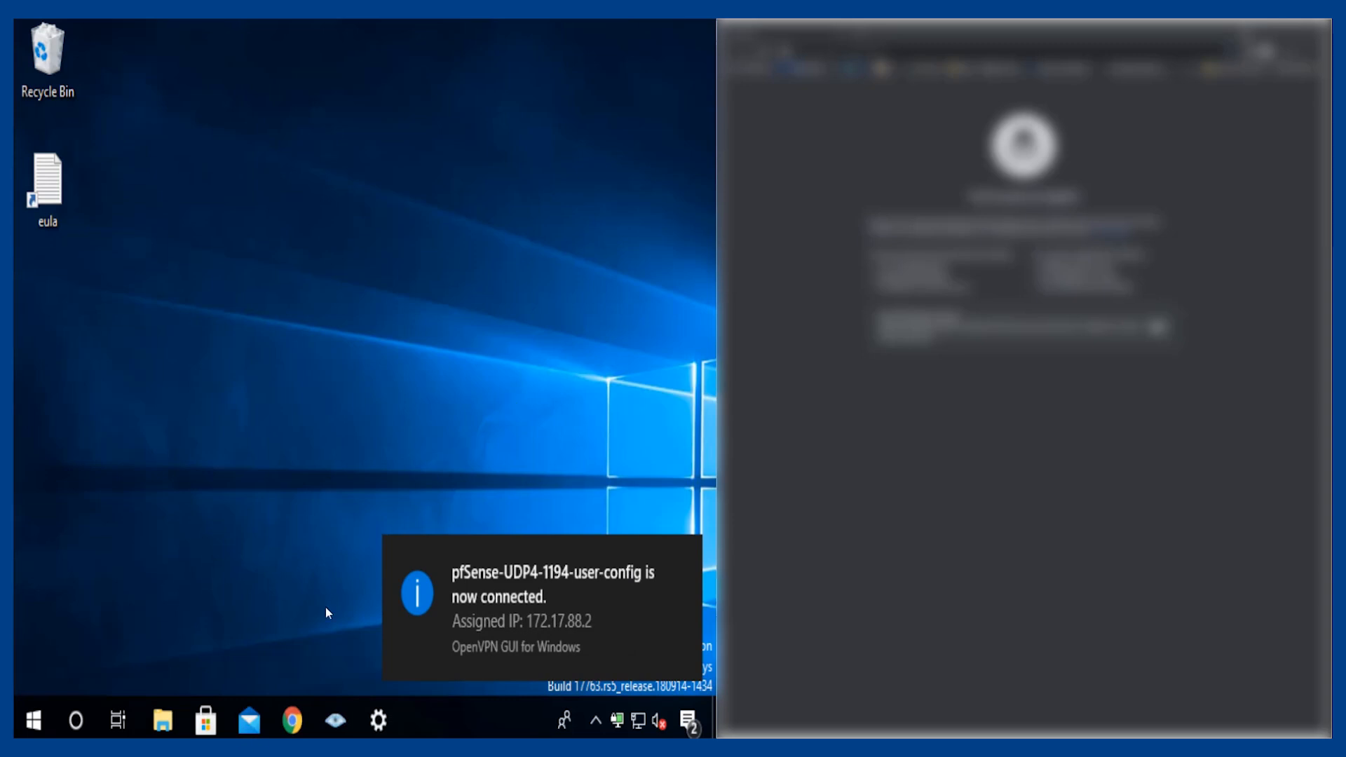
click(291, 719)
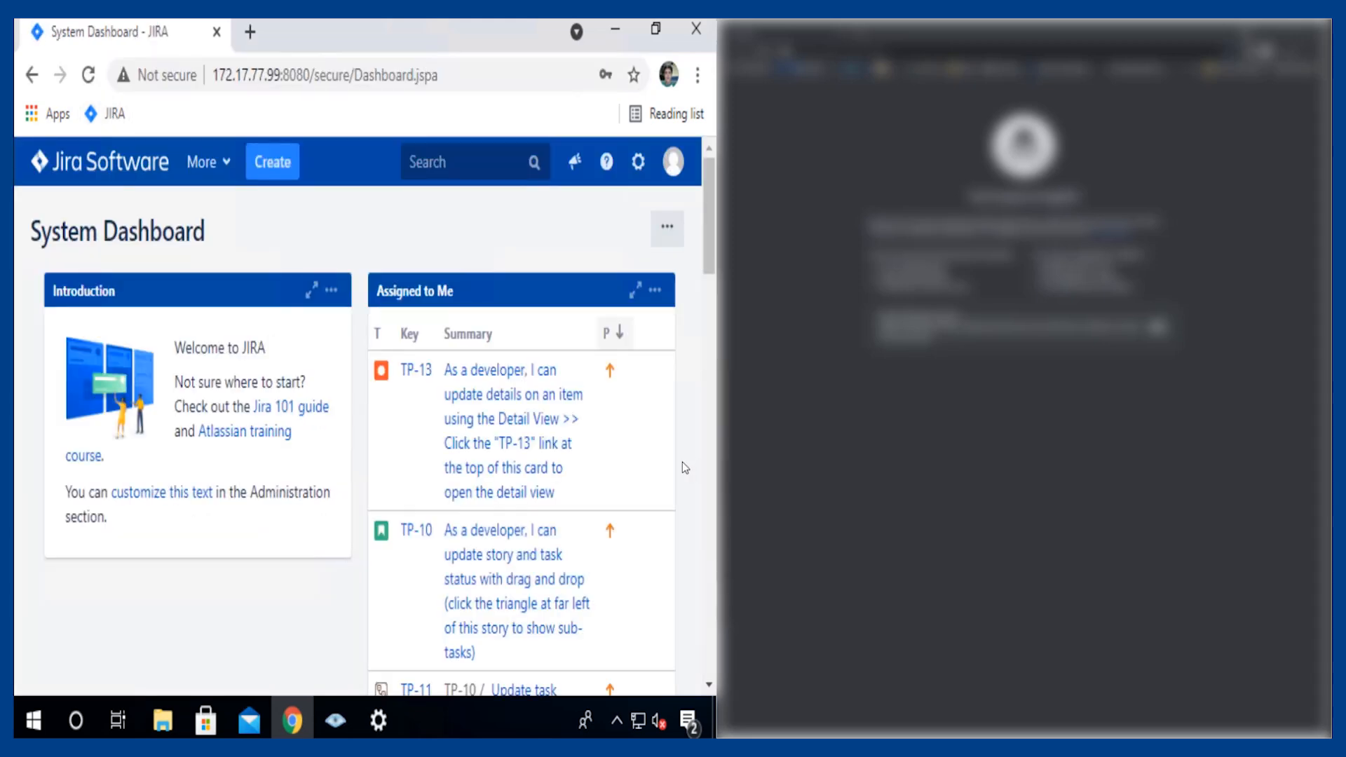
mouse_move(333, 719)
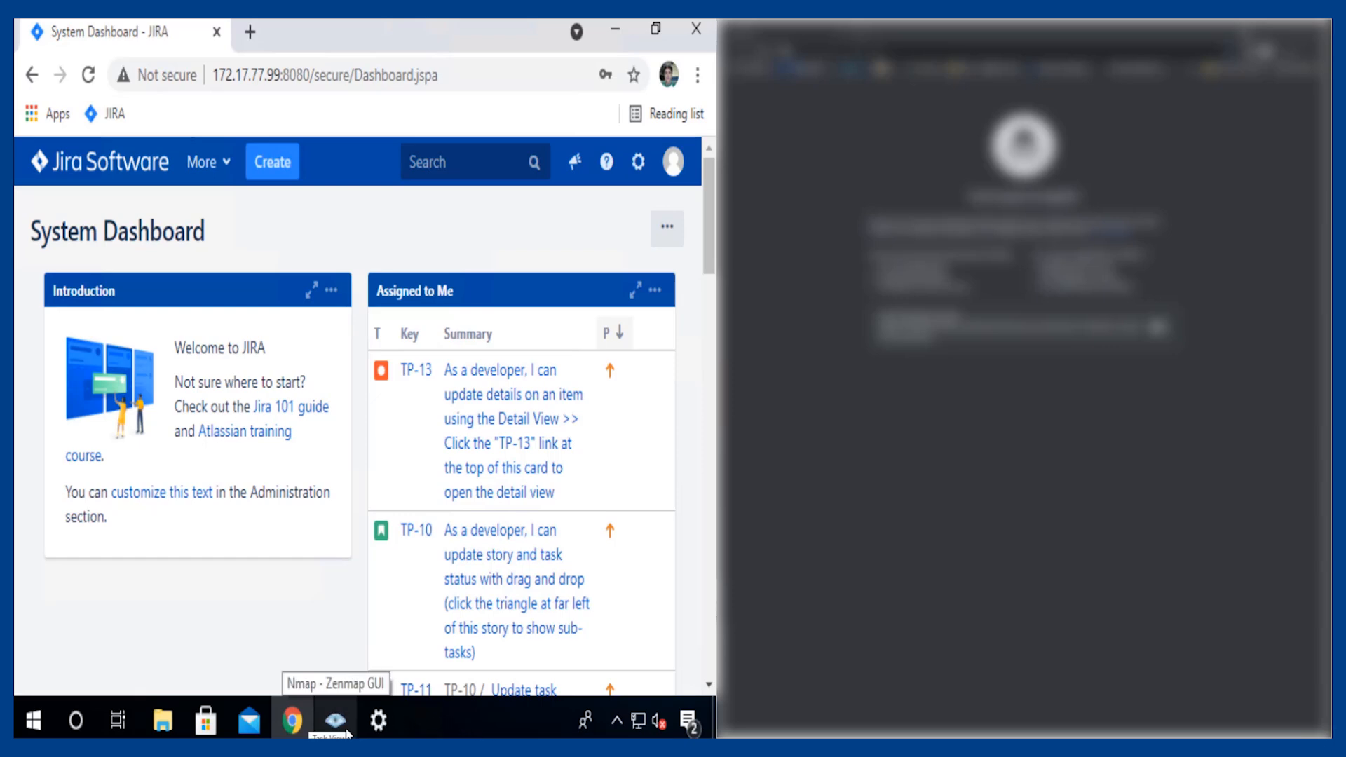
Launch Zenmap and scan 172.17.77.0/24 using the Intense scan, all TCP ports profile
click(333, 719)
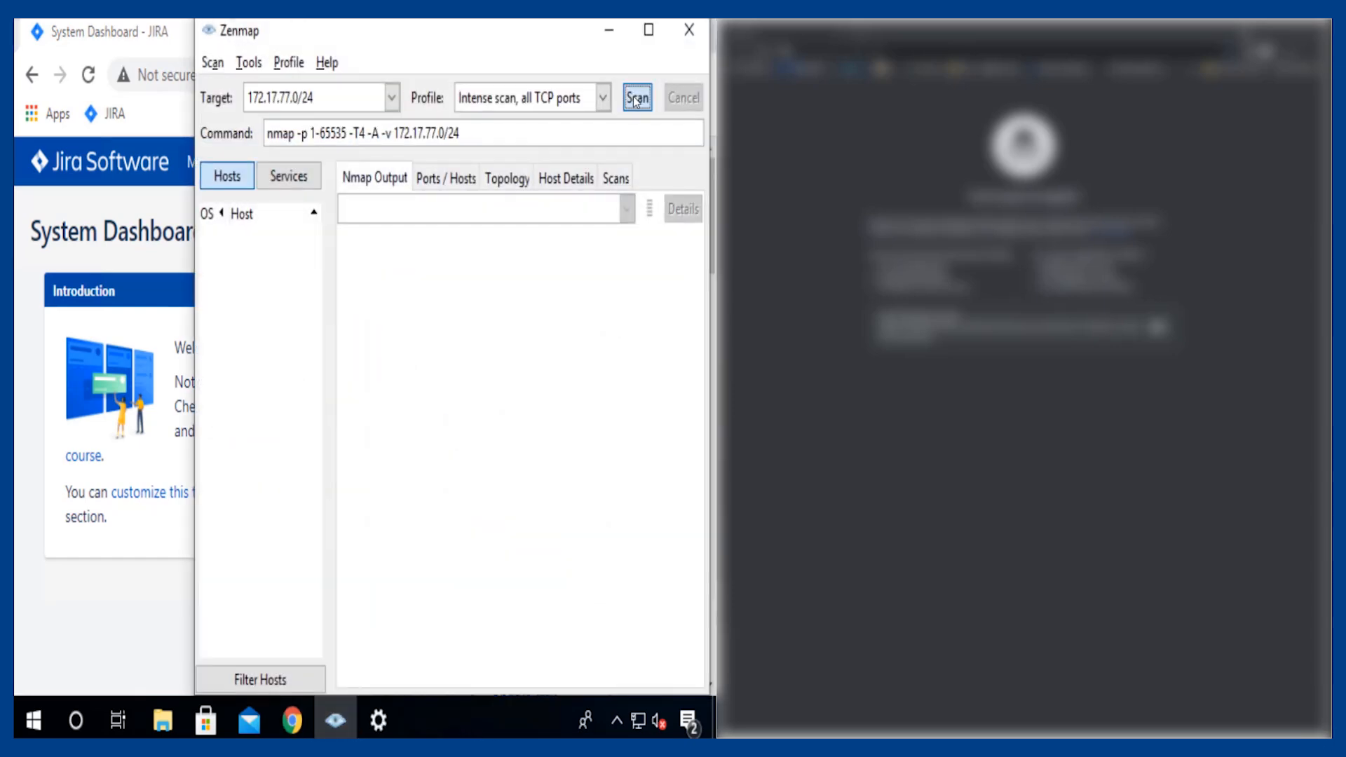
click(635, 97)
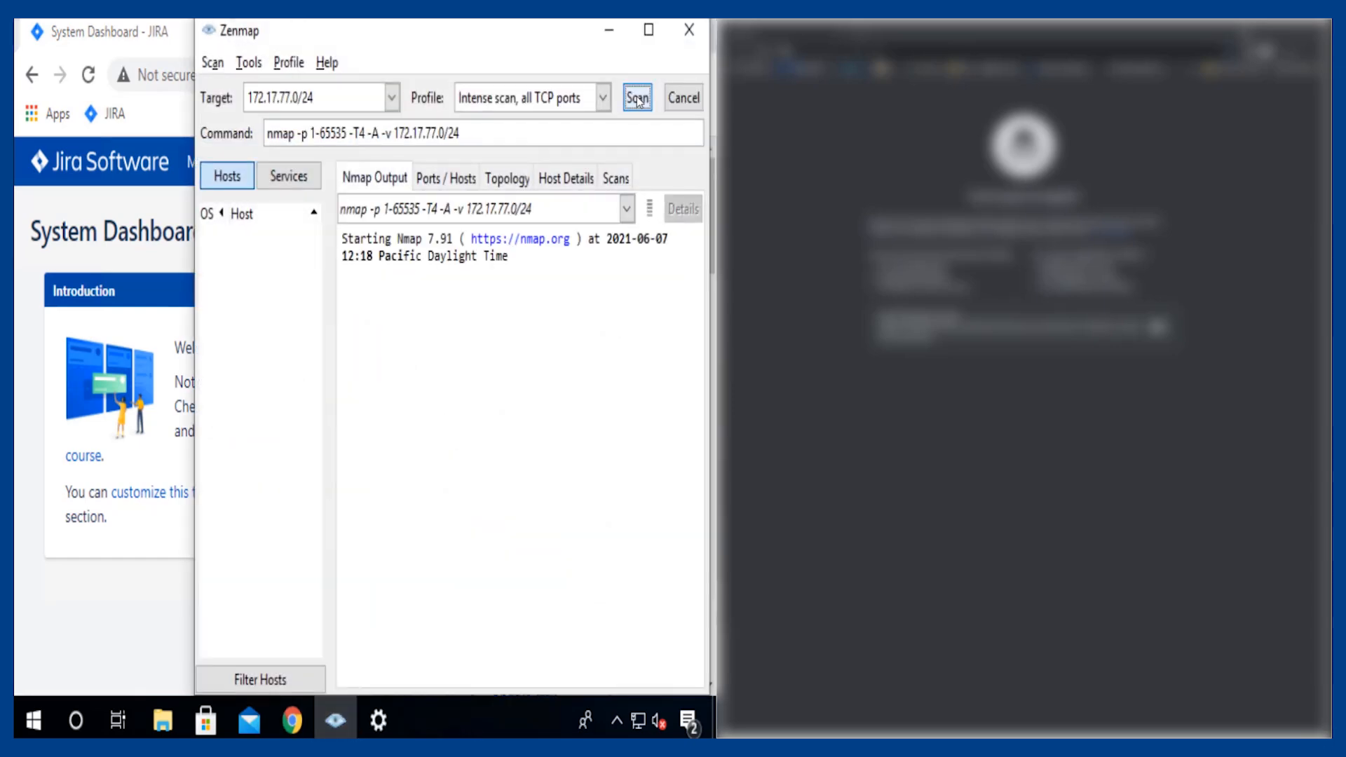
click(636, 97)
text(172.17.77.127)
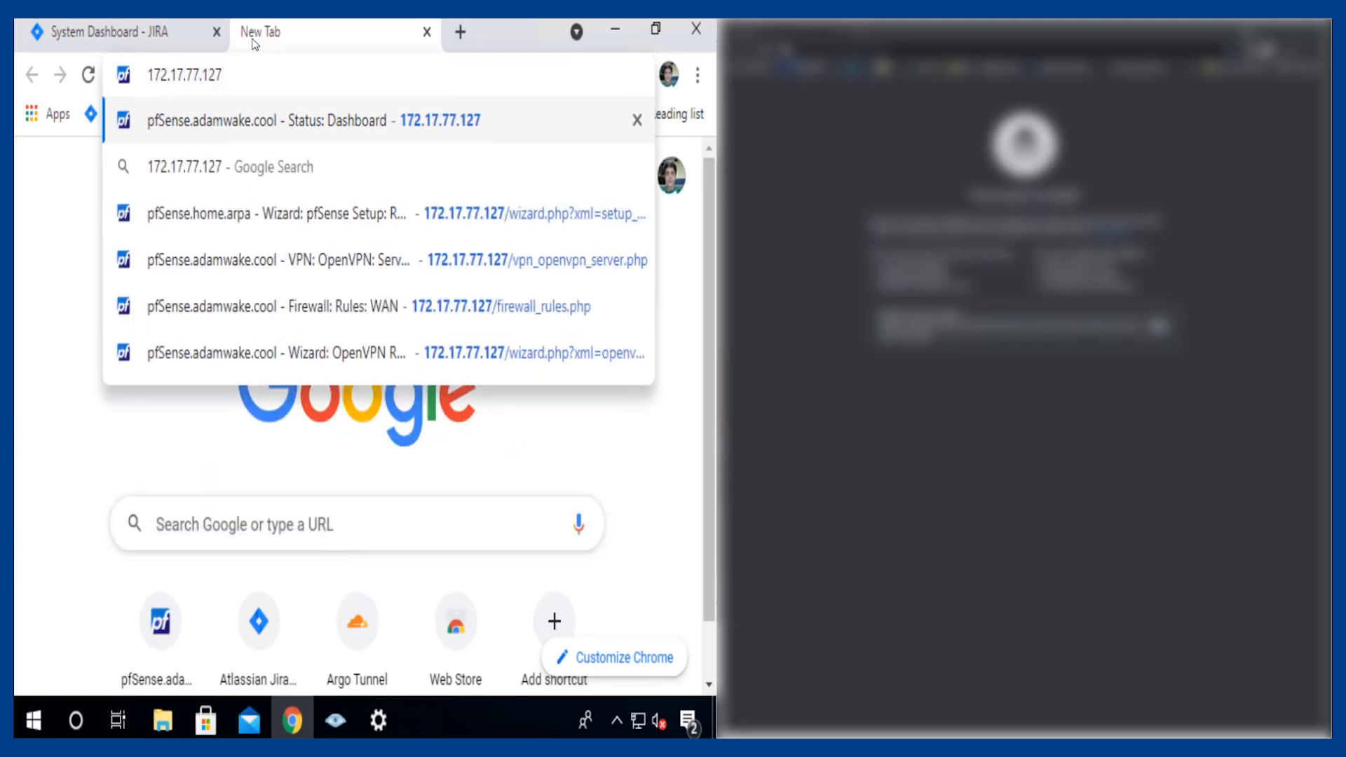
Load the pfSense dashboard at 172.17.77.127 and view Firewall > Rules
click(309, 120)
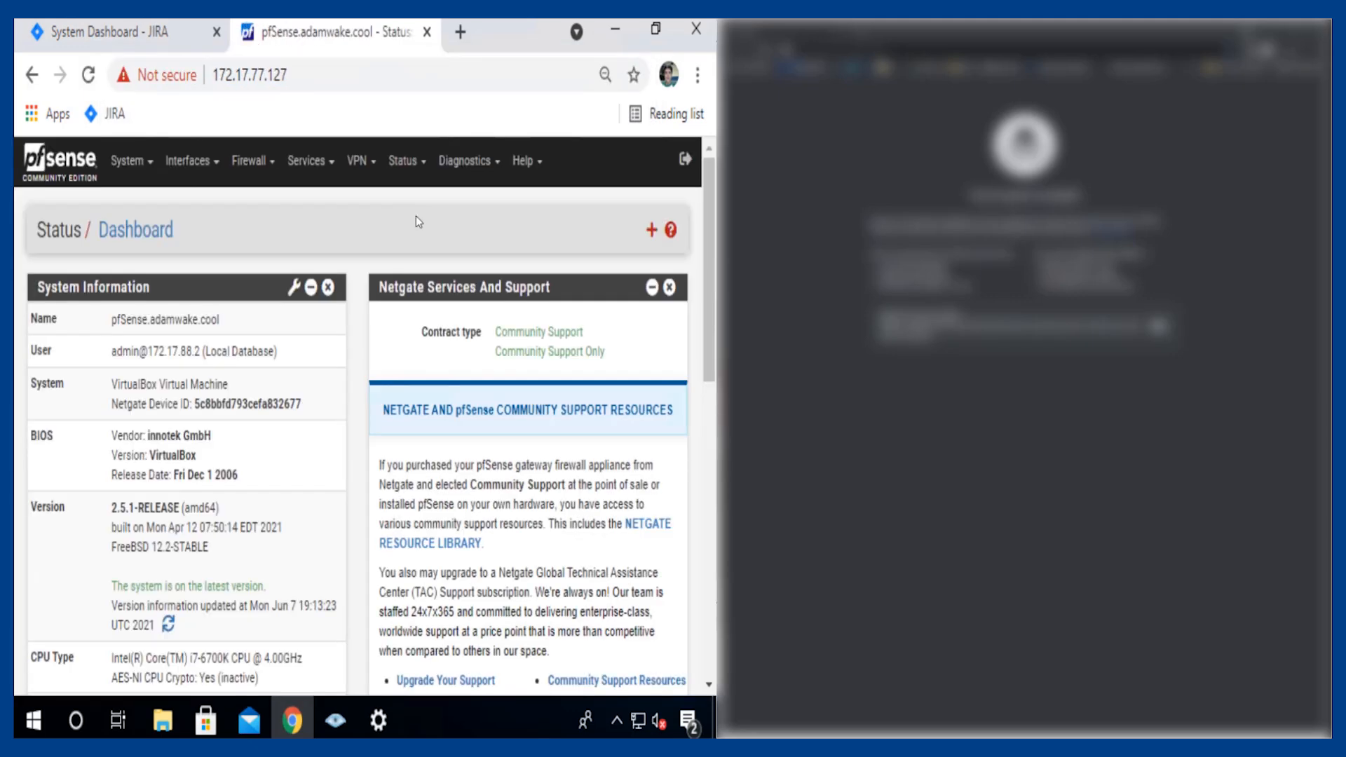
mouse_move(249, 161)
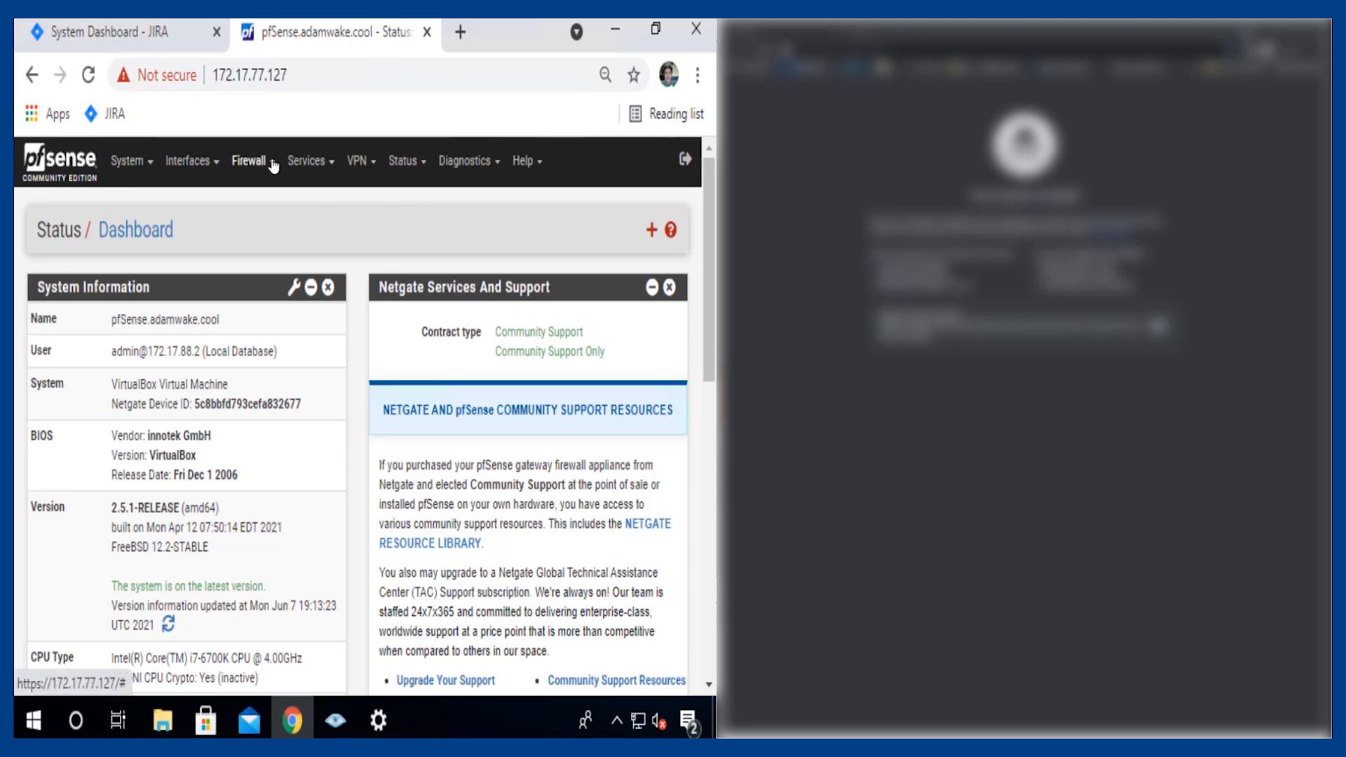
click(251, 161)
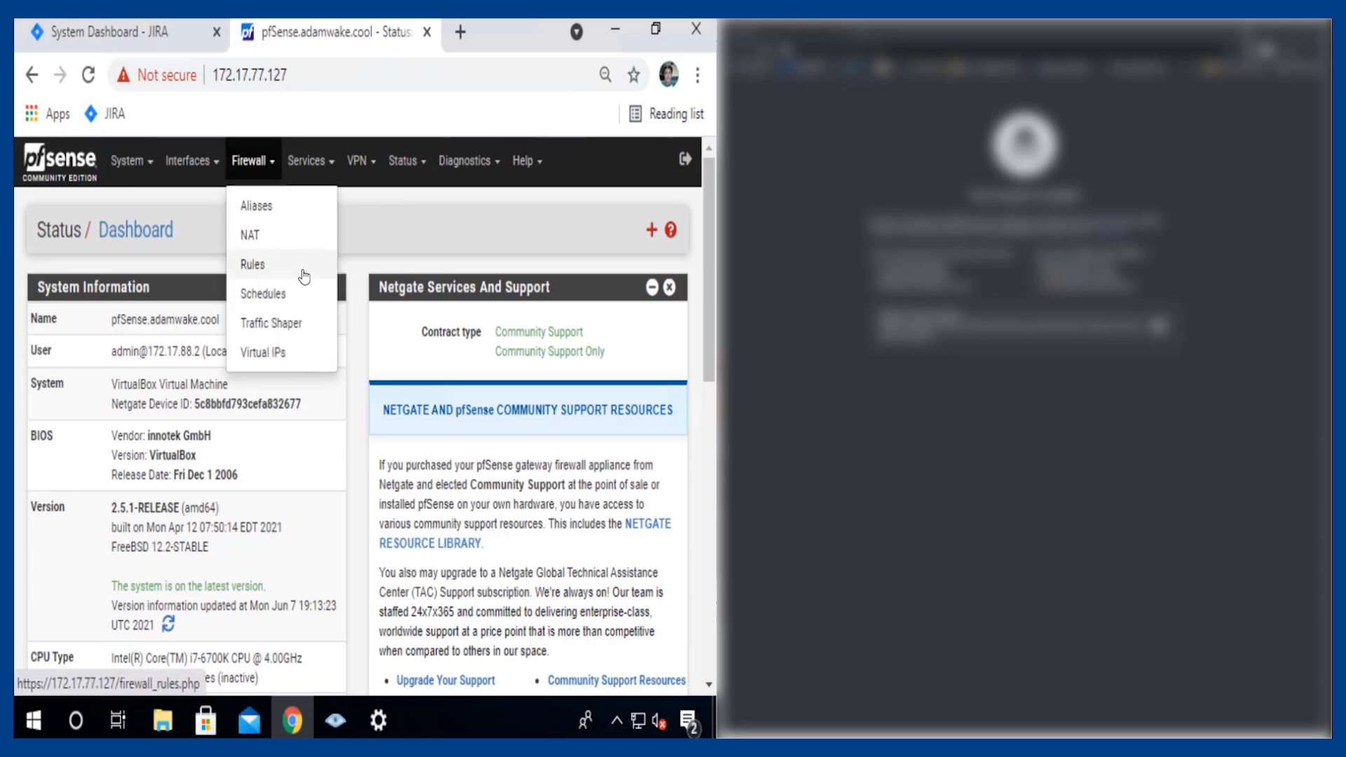
click(253, 265)
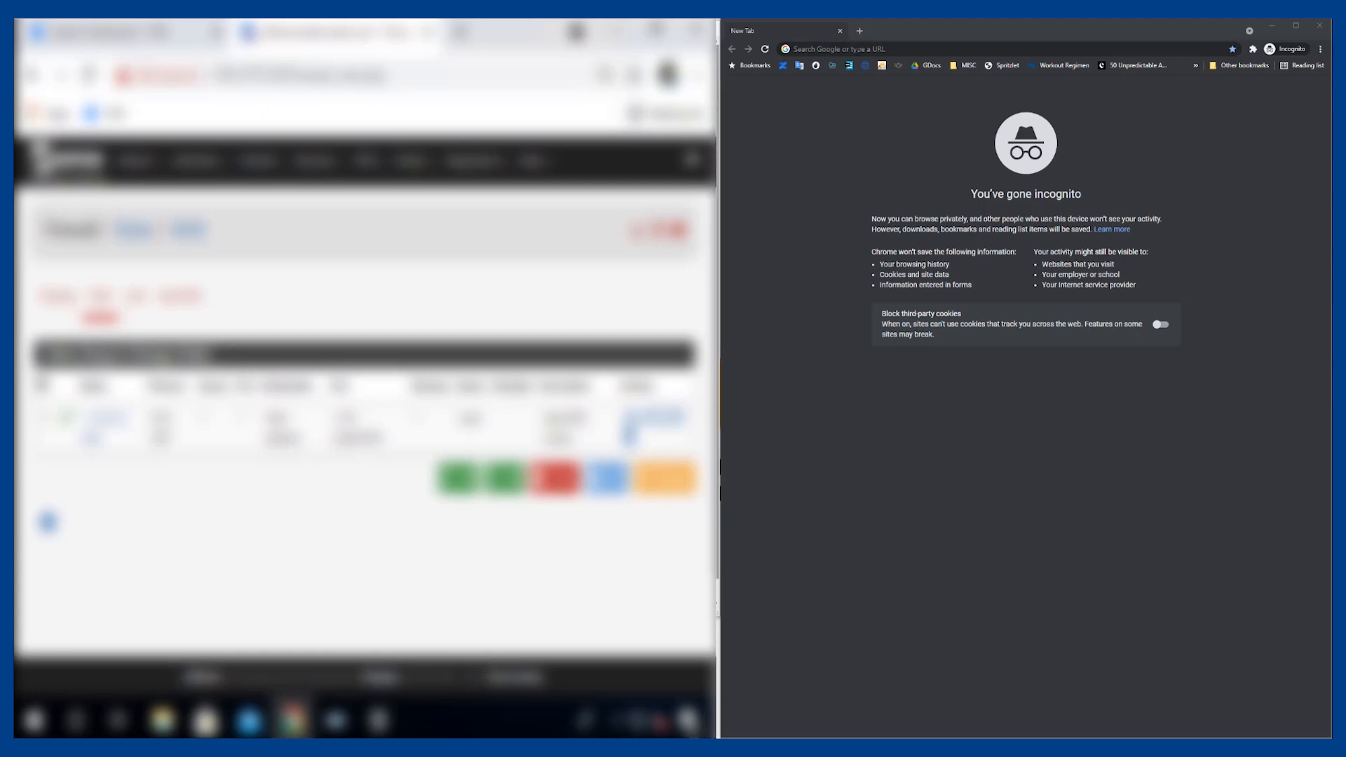
Visit vanillaice.adamwake.cool, turn WARP on, reload, and sign in through Okta
text(vanillaice.adamwake.cool)
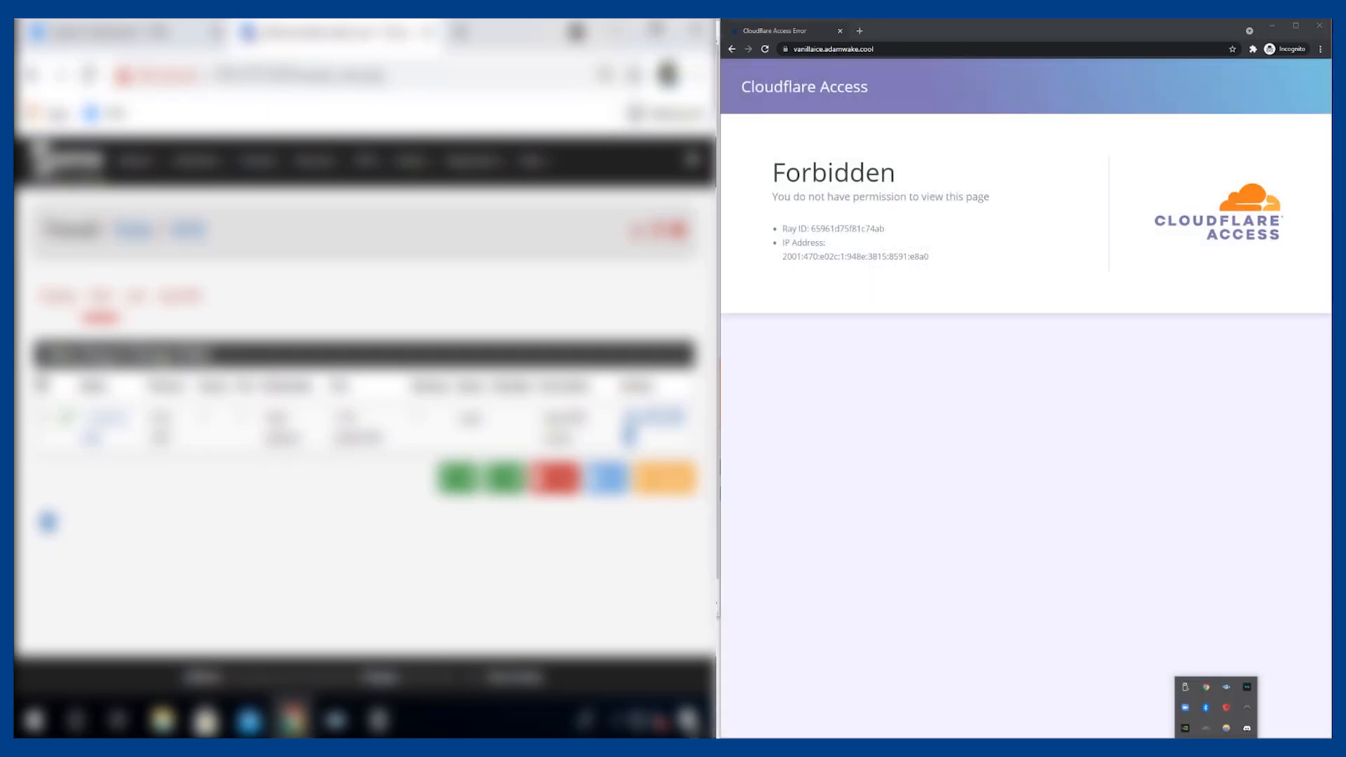
click(1212, 708)
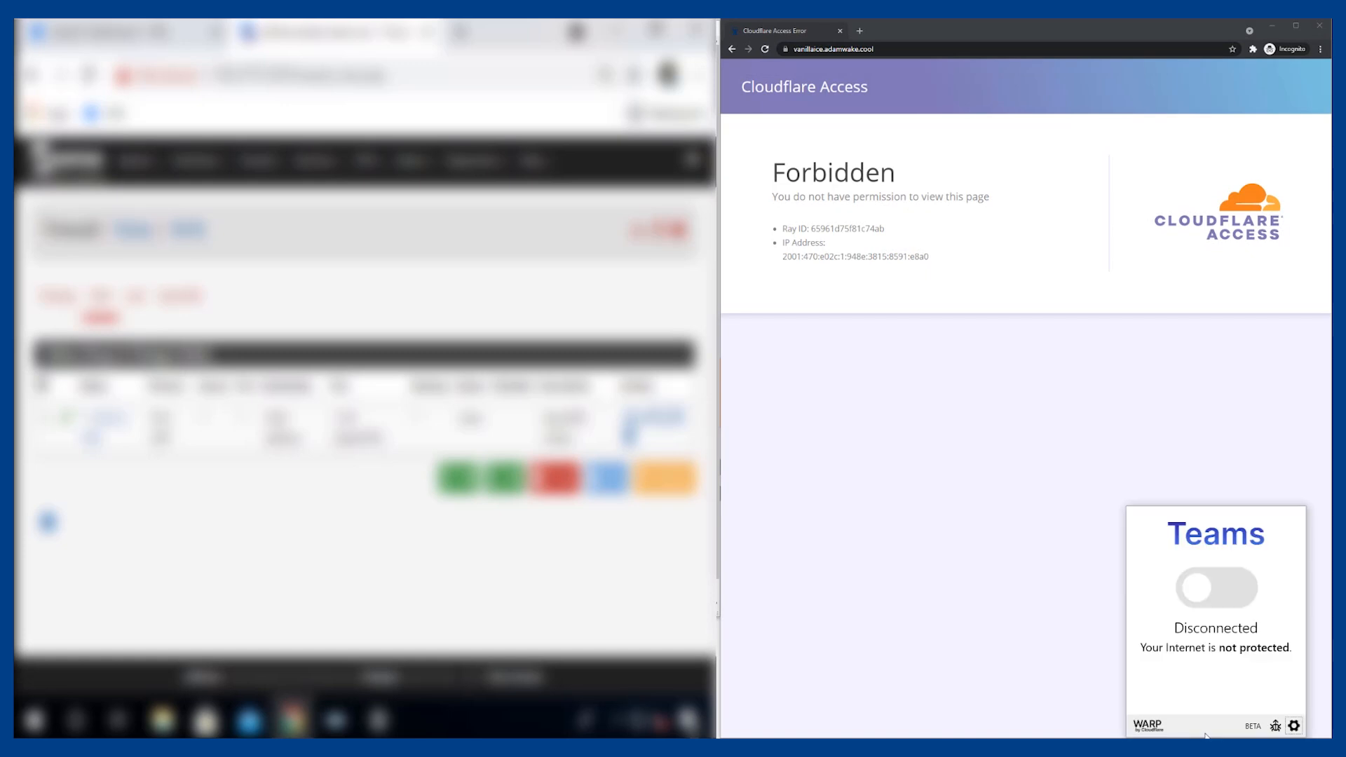
click(1216, 587)
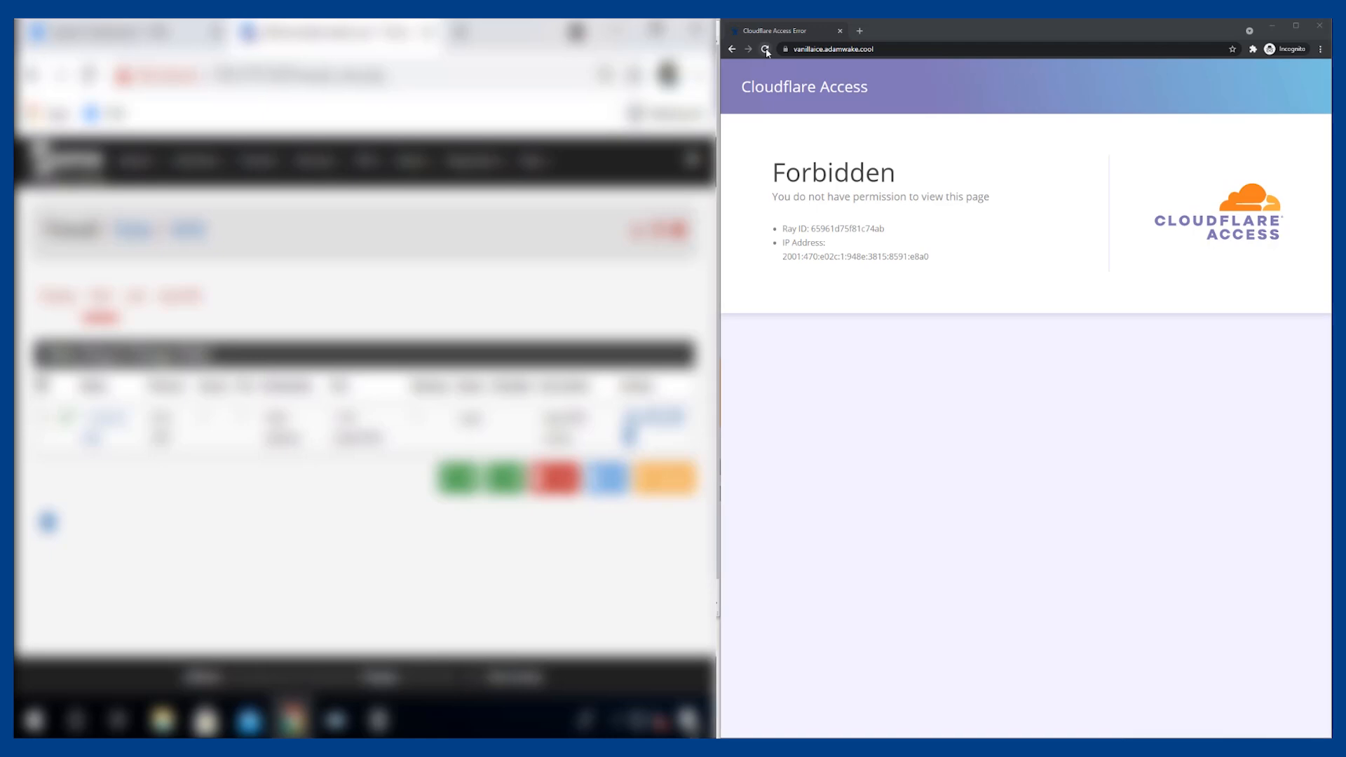
click(764, 49)
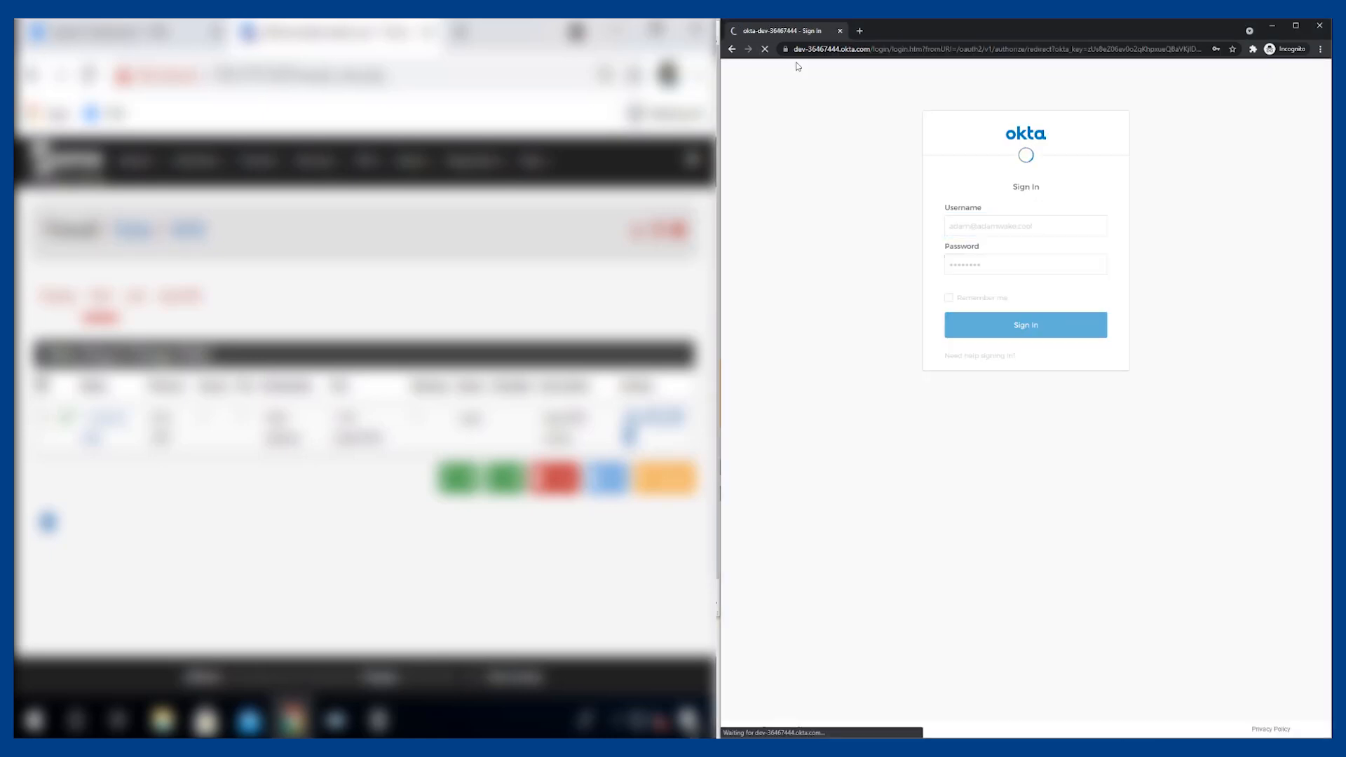
click(1025, 324)
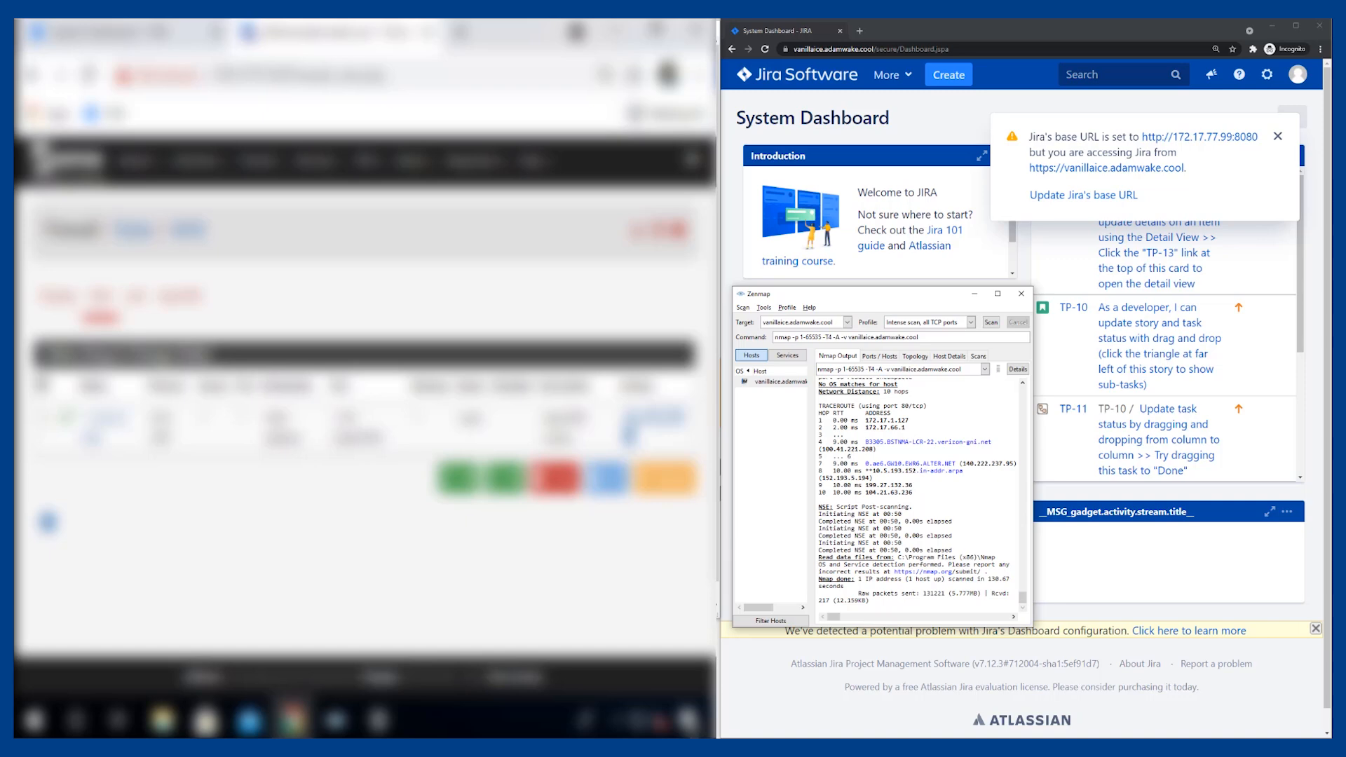
Run the Intense scan, all TCP ports Zenmap scan against vanillaice.adamwake.cool
click(878, 355)
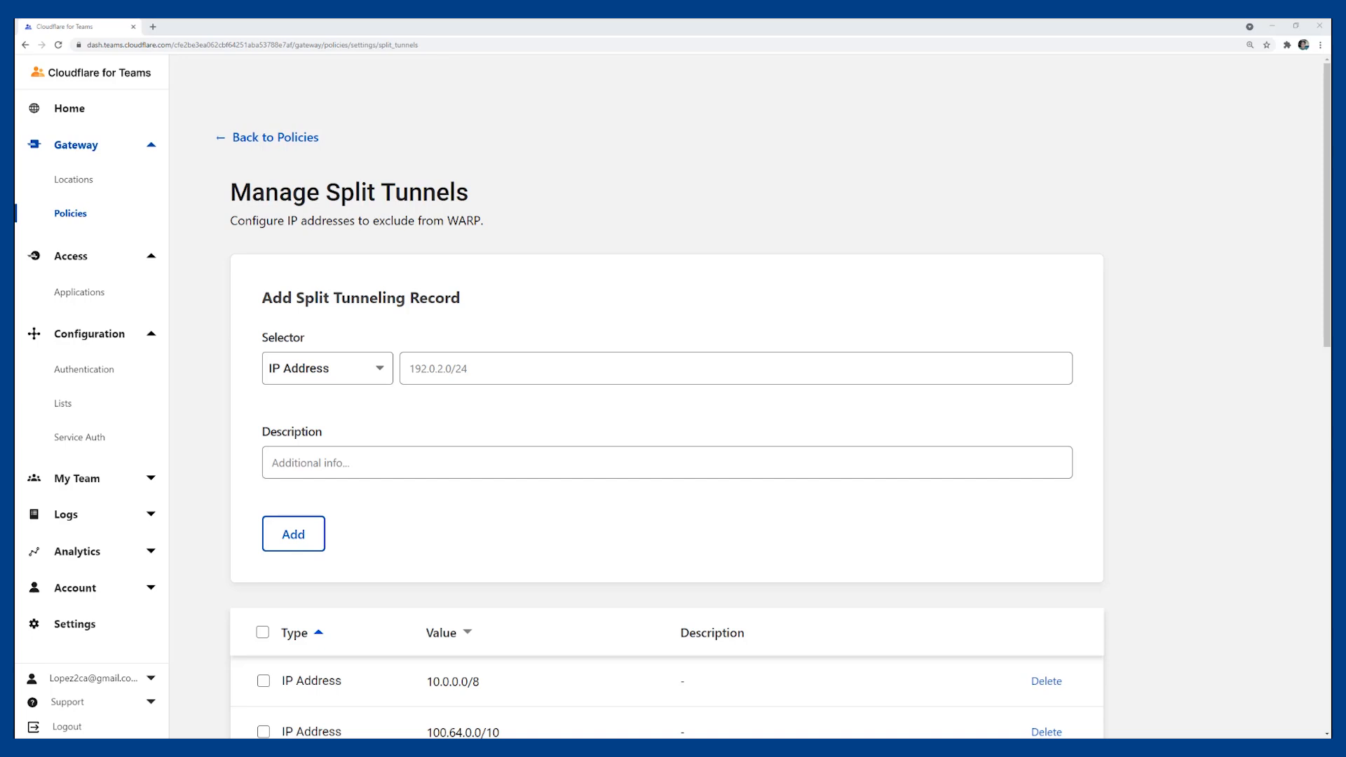
mouse_move(306, 143)
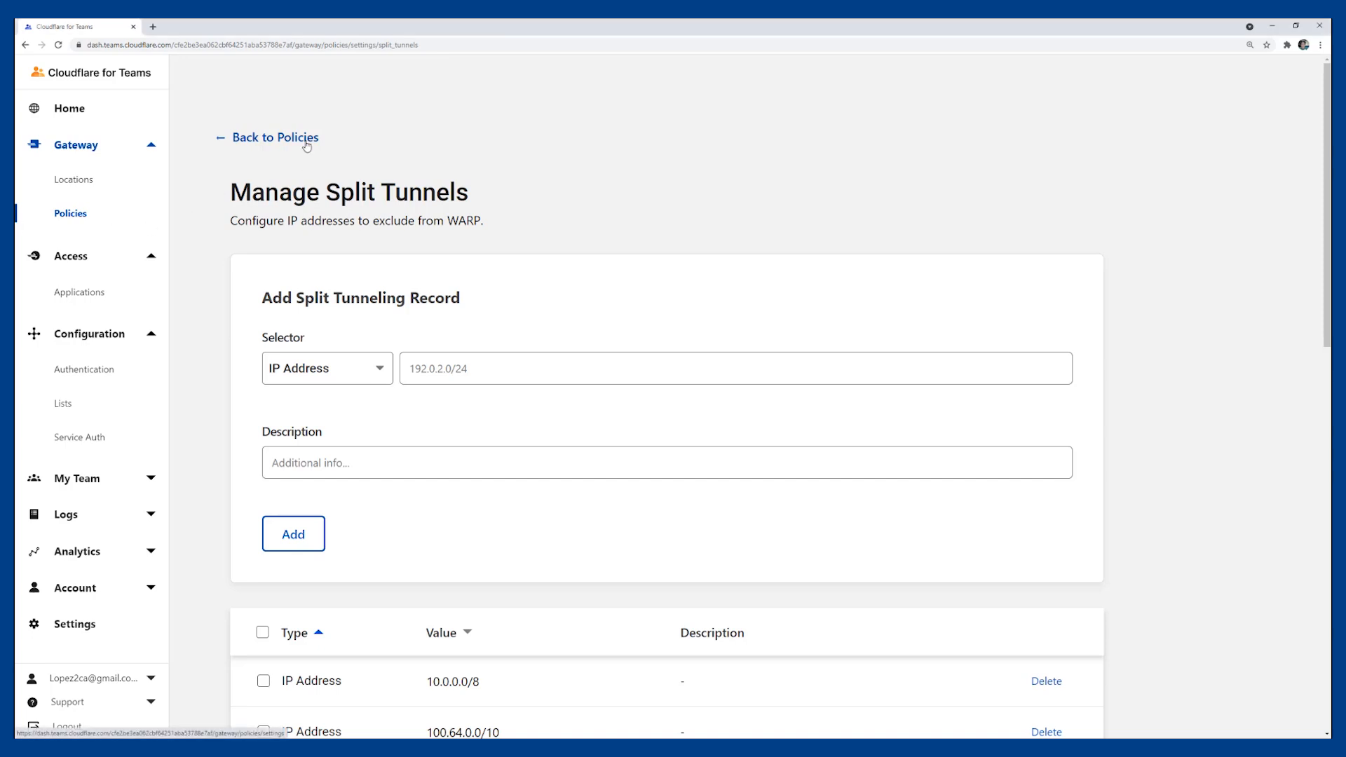
Go back from Manage Split Tunnels to Gateway Policies and show Network policies
click(274, 138)
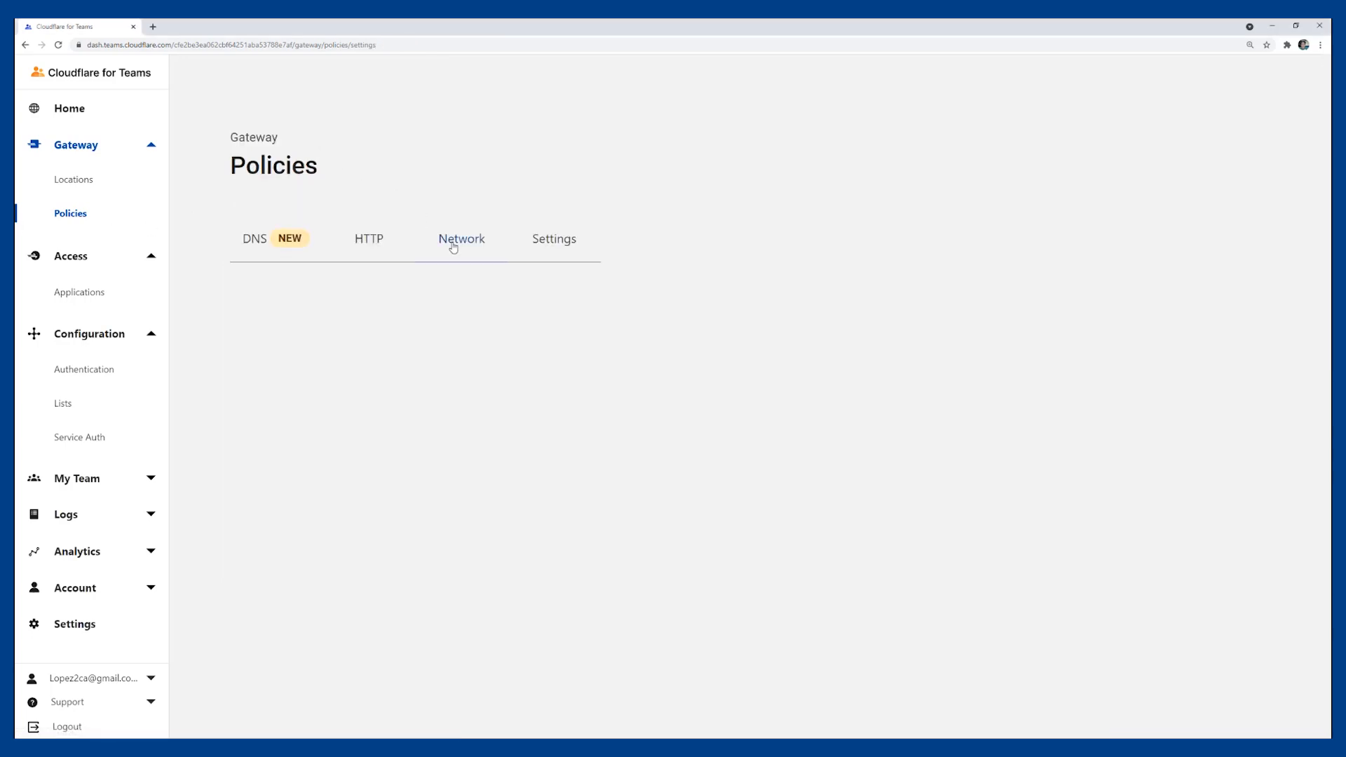
click(462, 239)
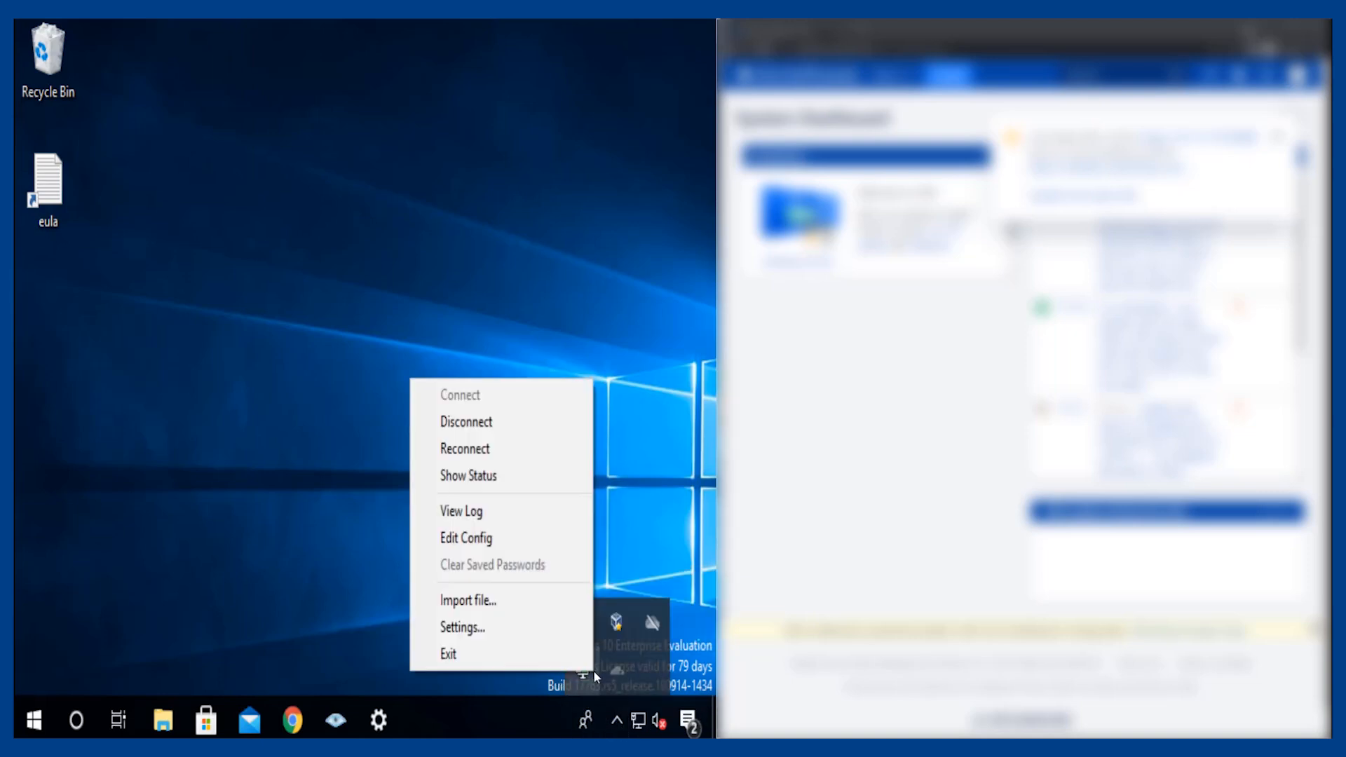
Disconnect the OpenVPN connection and launch a new Chrome window
click(533, 437)
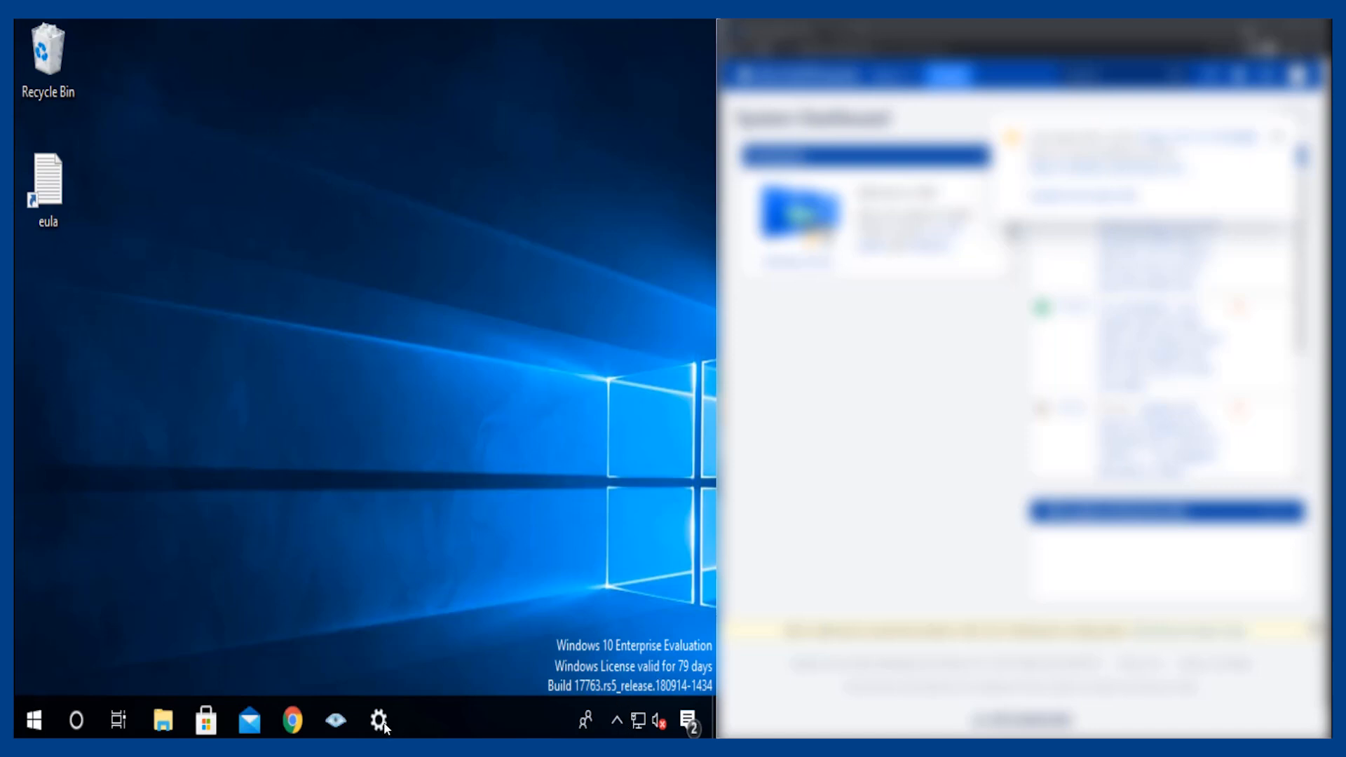
click(292, 720)
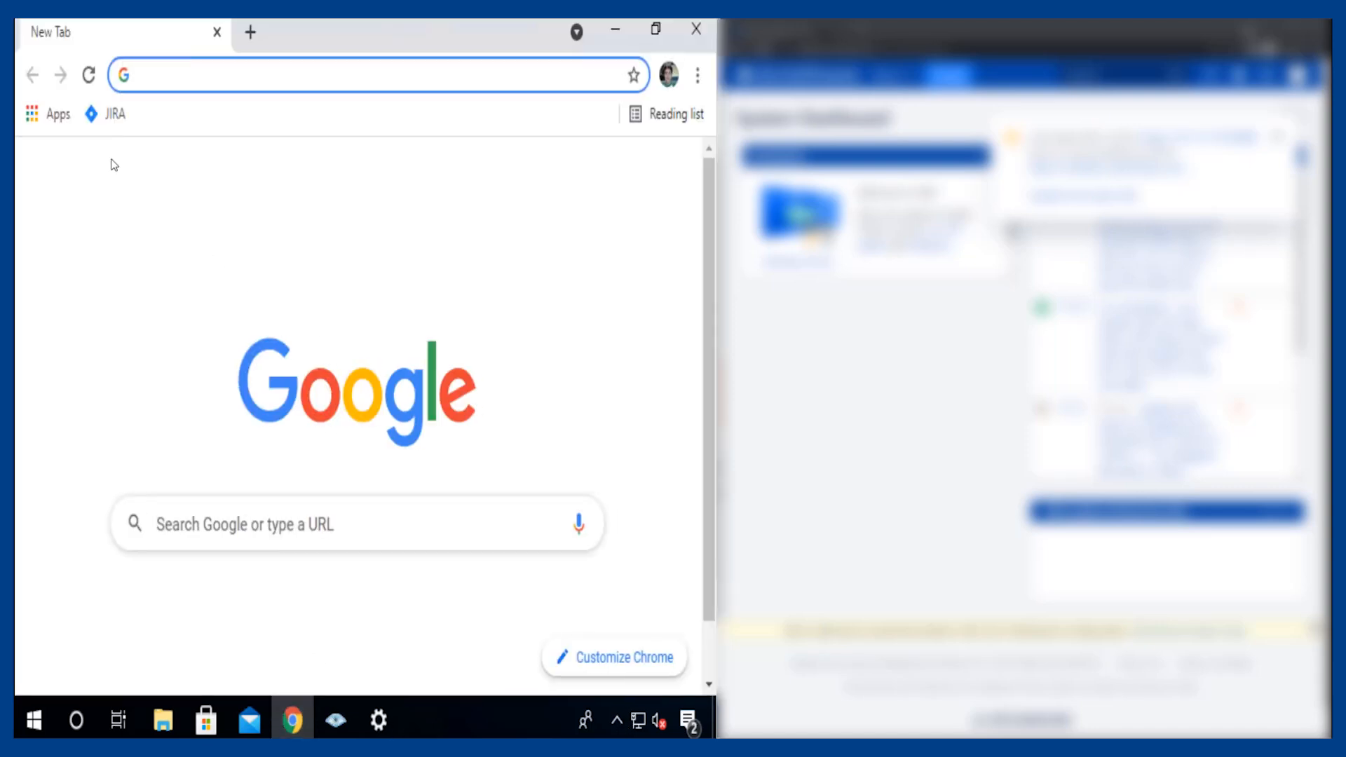
Try the JIRA bookmark at 172.17.77.99:8080, which times out, then check WARP
click(115, 113)
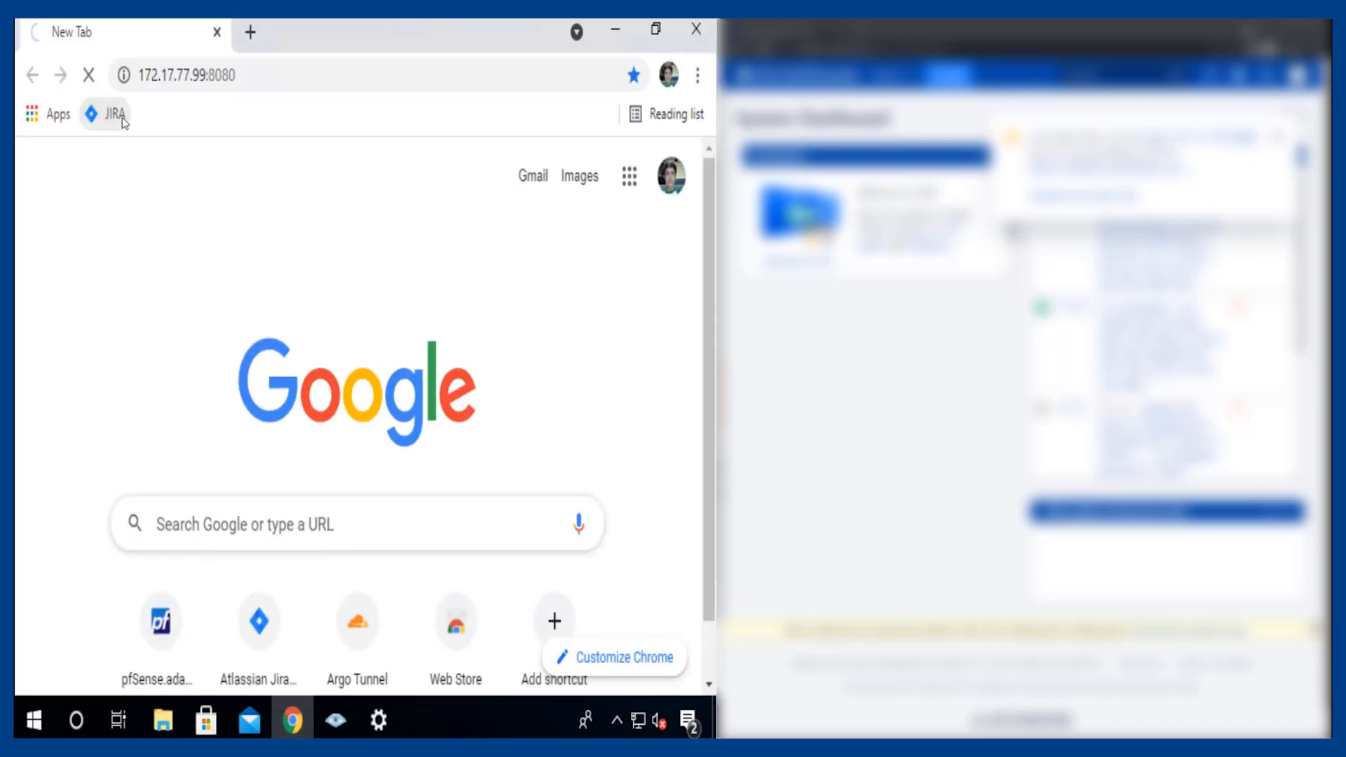
click(112, 113)
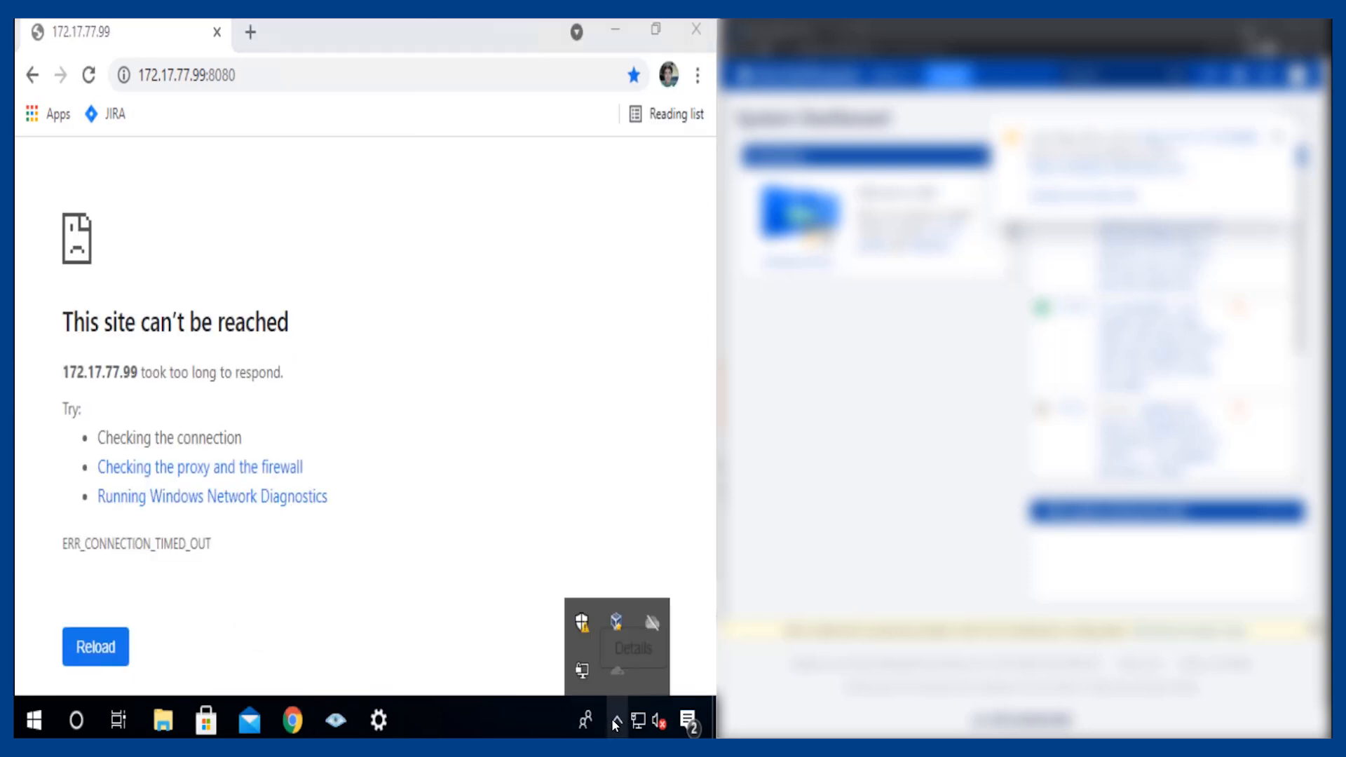
click(616, 622)
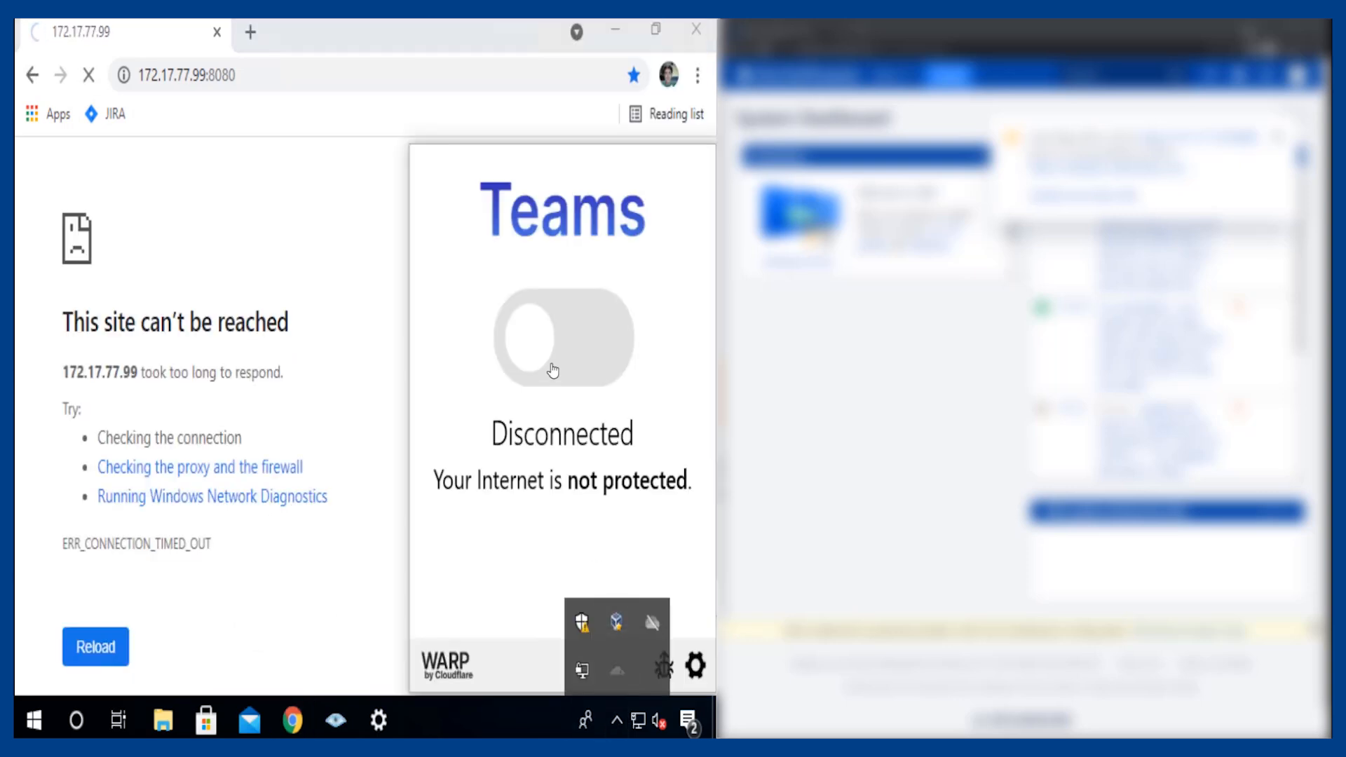
Connect WARP to Teams and enter the private IP 172.17.77.127
click(562, 337)
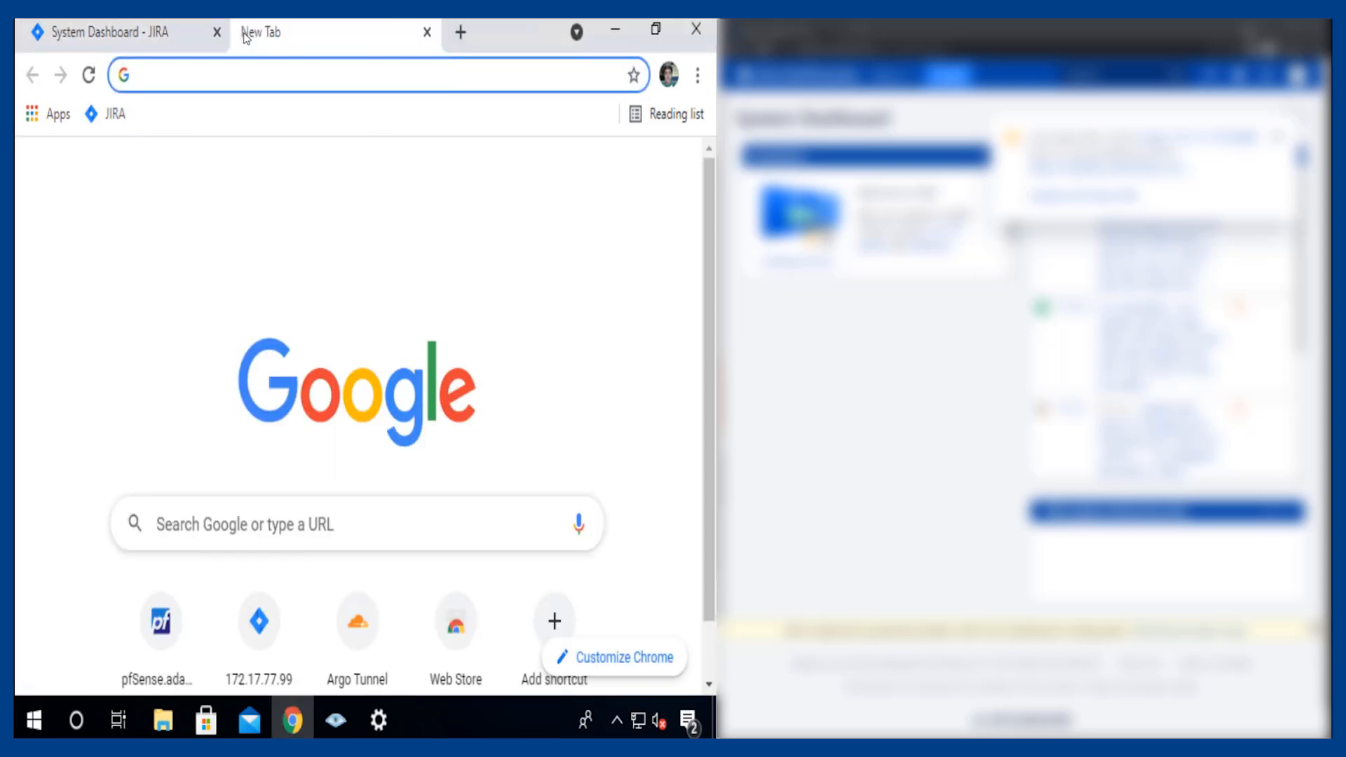
text(172.17.77.127)
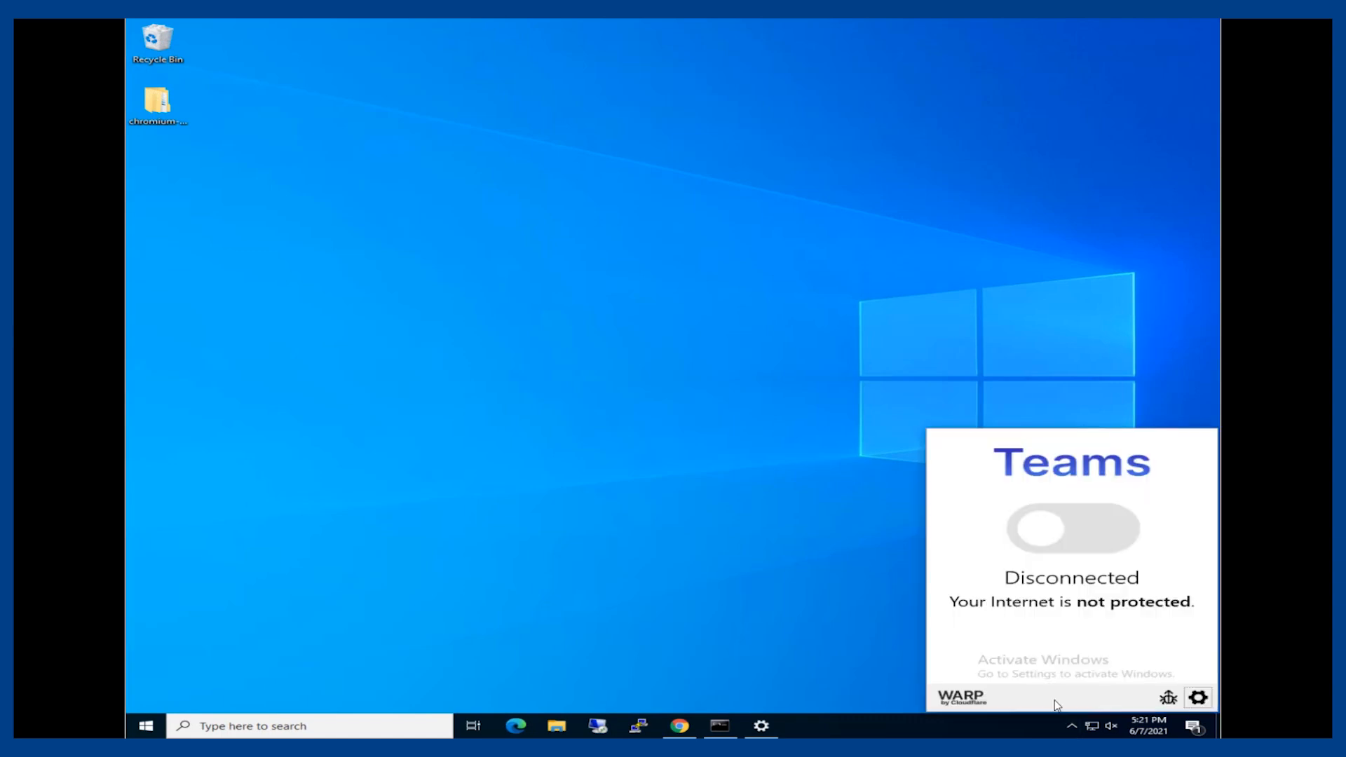
mouse_move(558, 691)
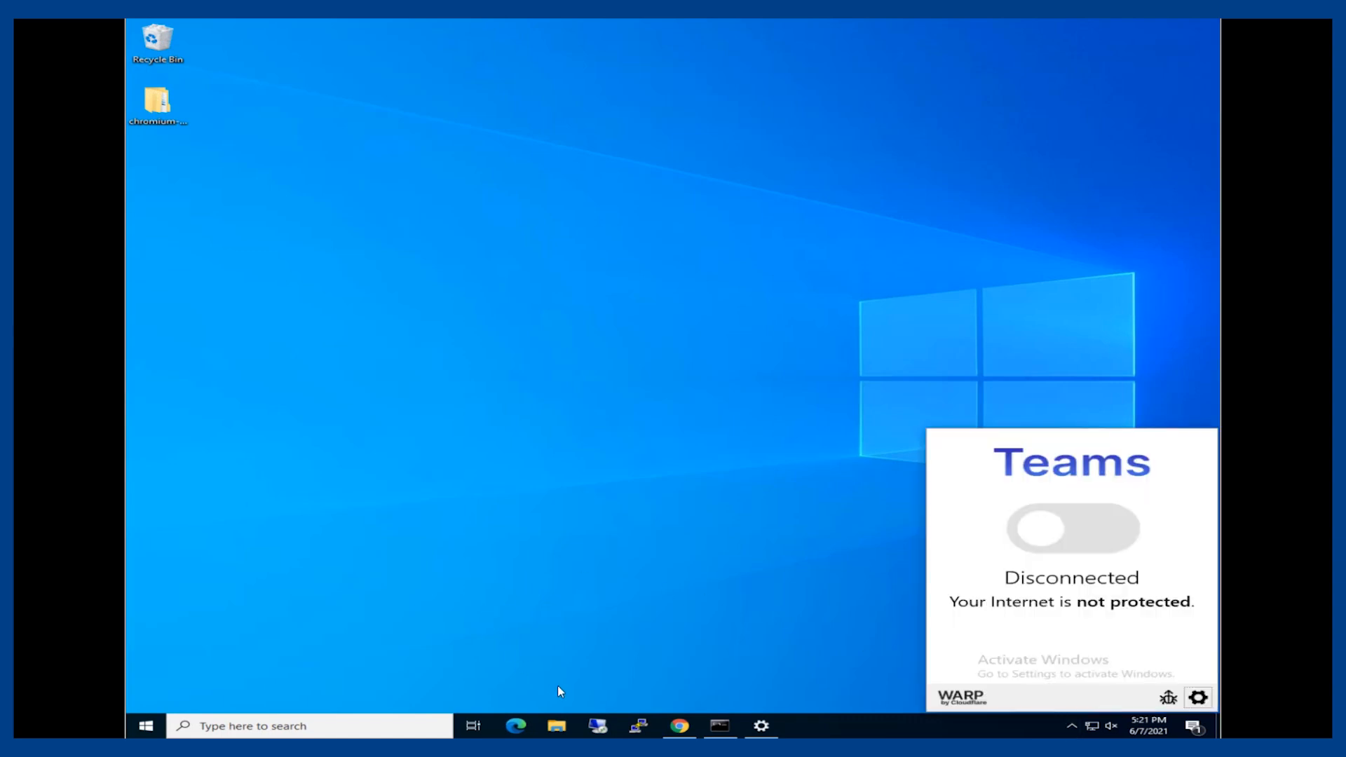
click(597, 725)
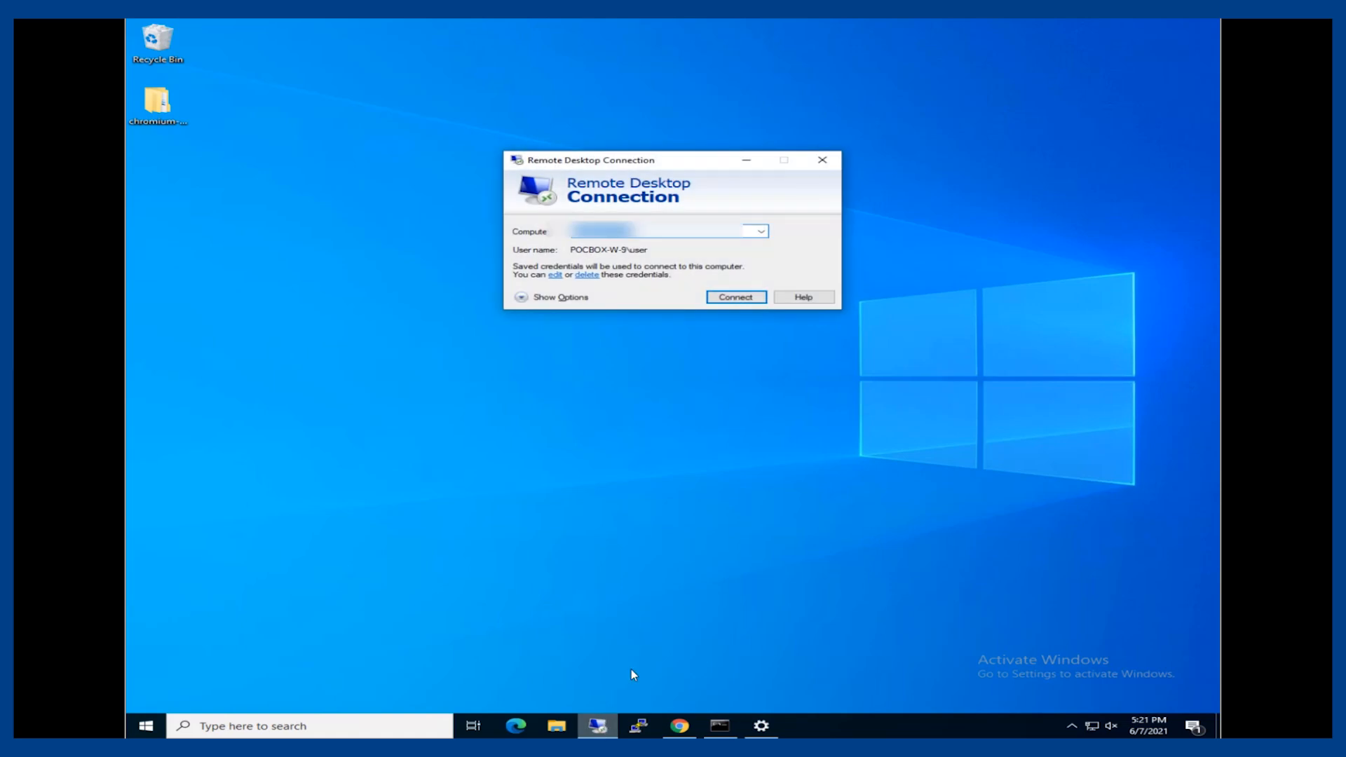
click(734, 296)
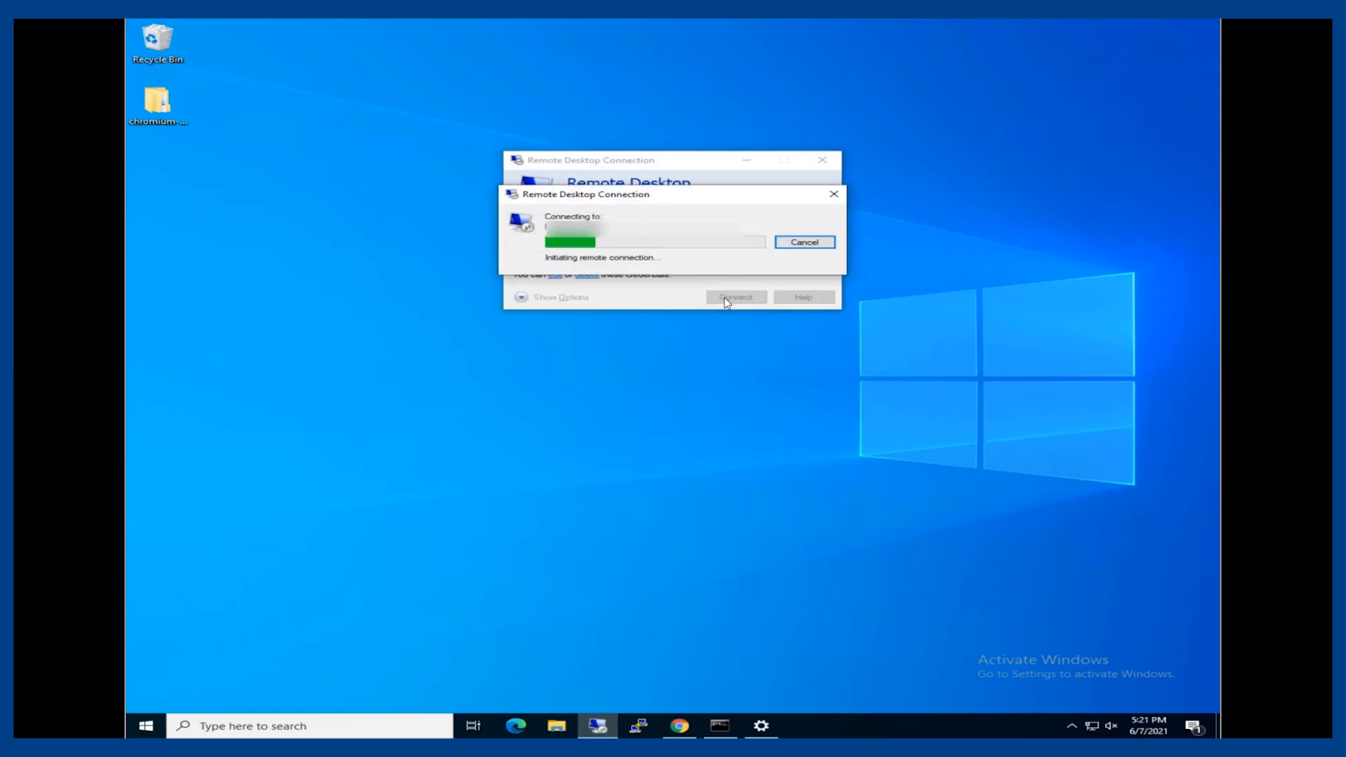
click(804, 241)
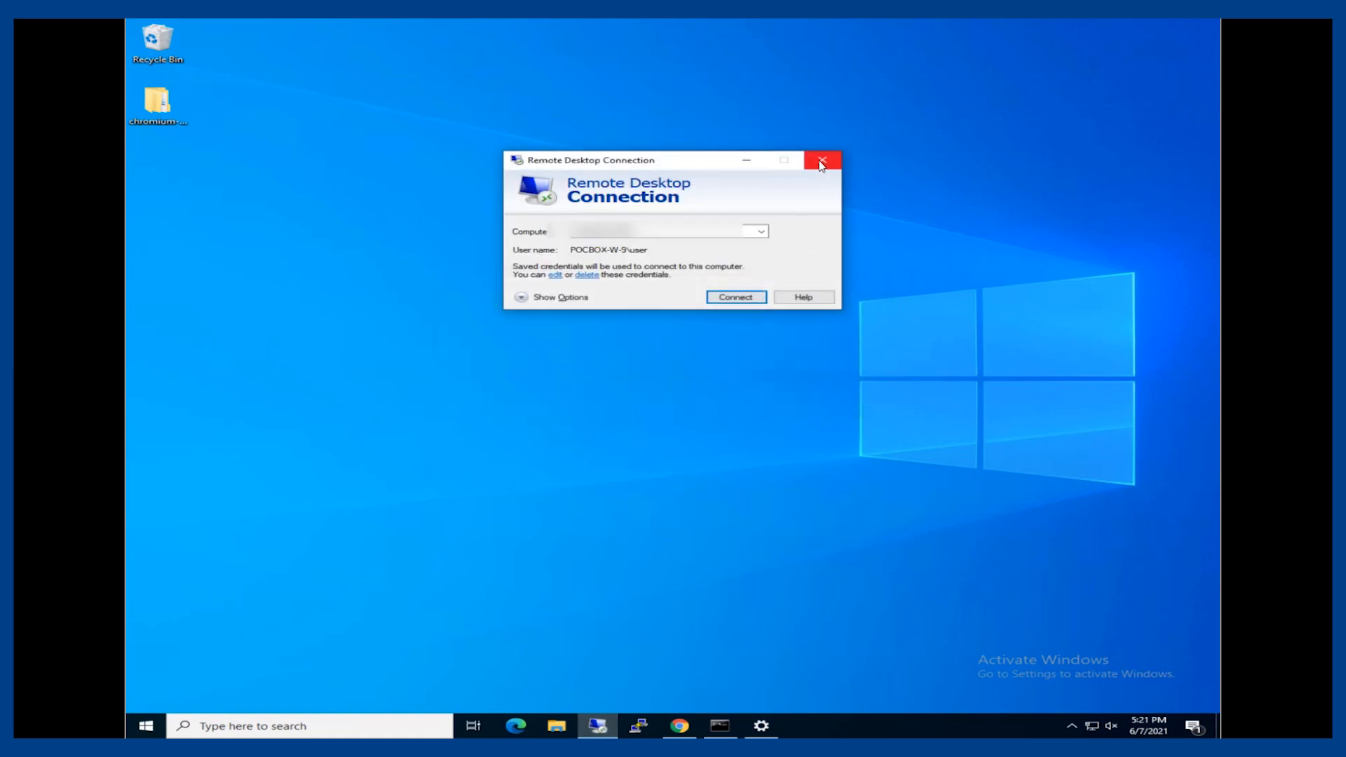
click(821, 161)
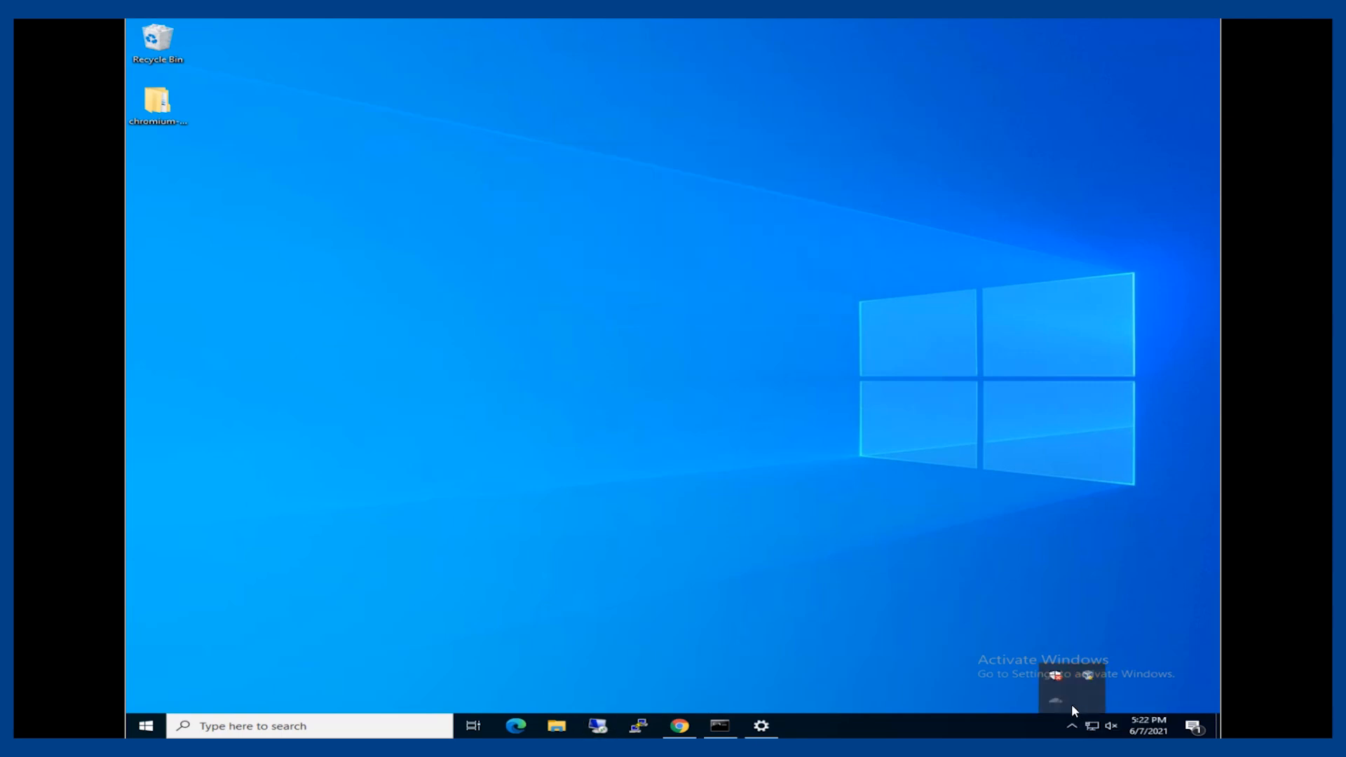
Turn on the Teams WARP connection and reconnect Remote Desktop to the private host
click(1071, 678)
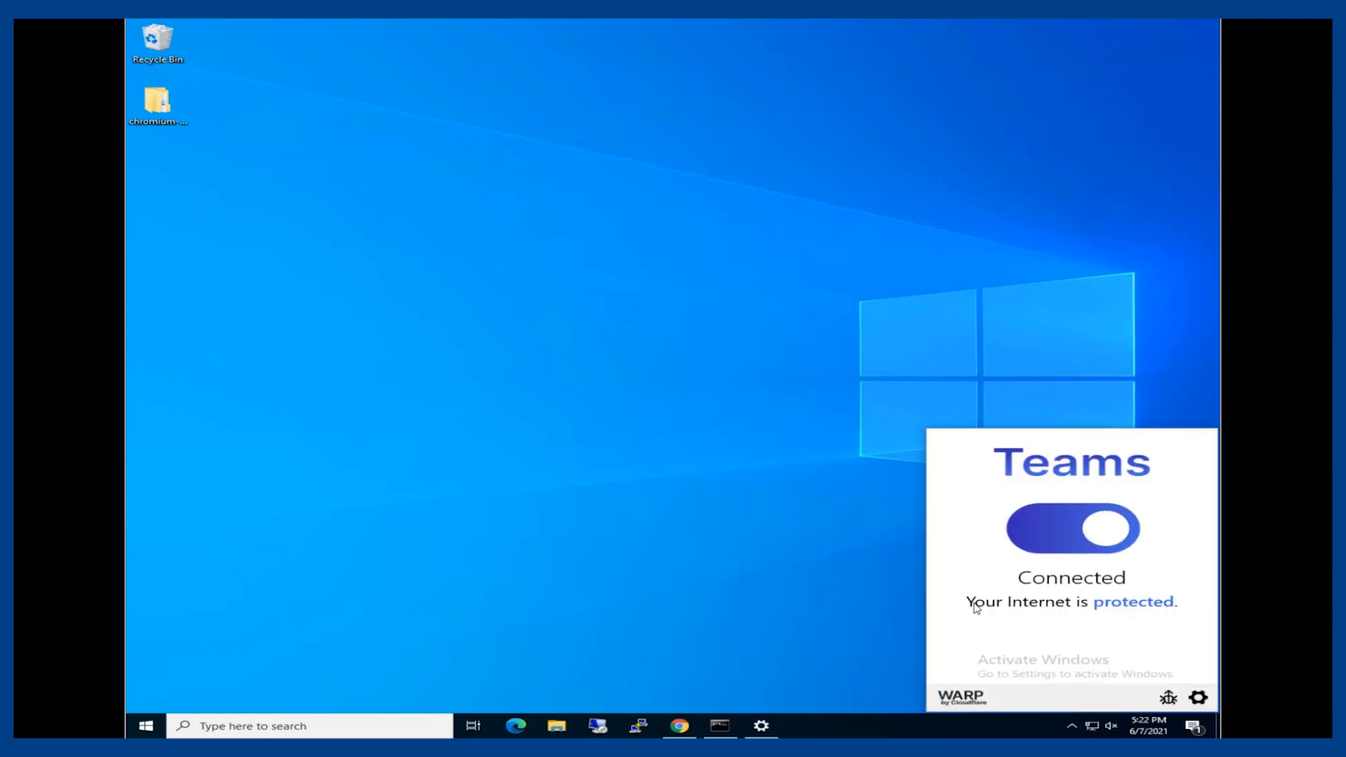
click(598, 726)
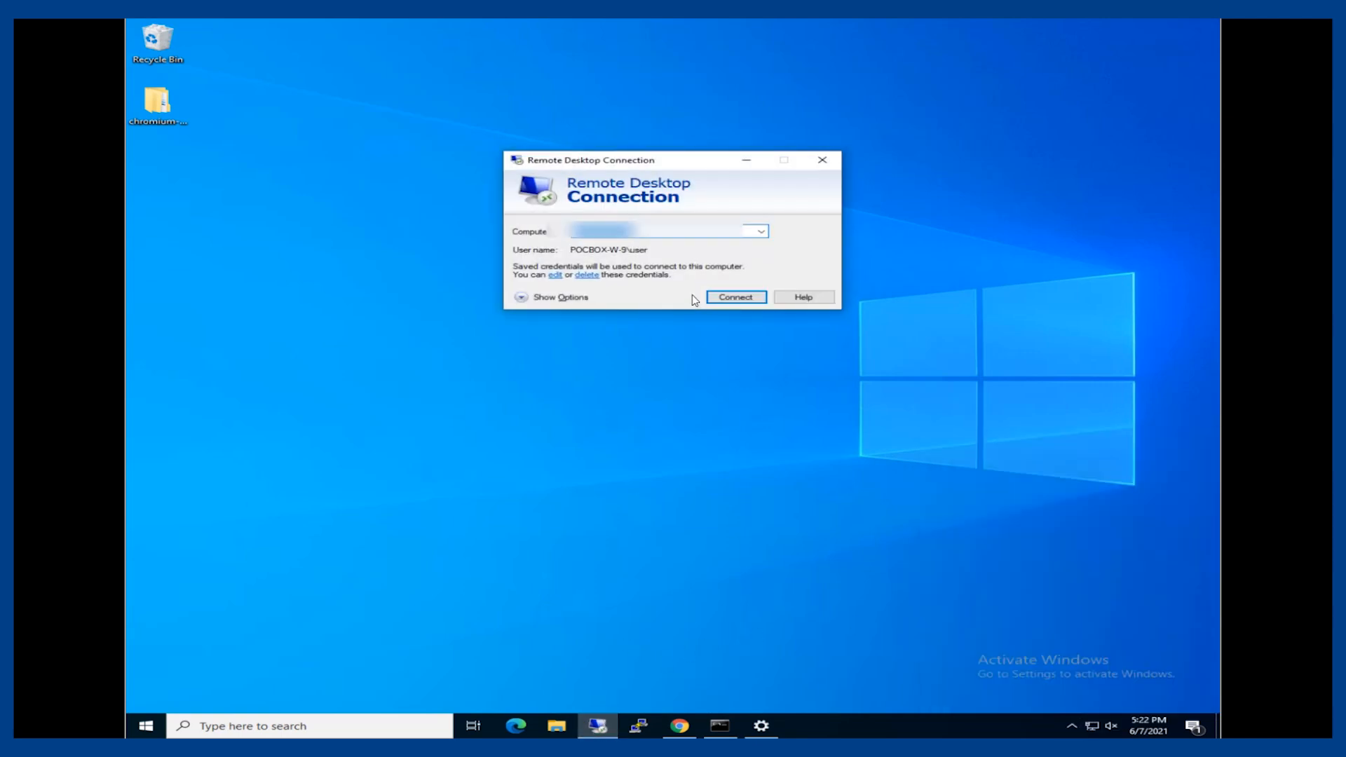
click(734, 295)
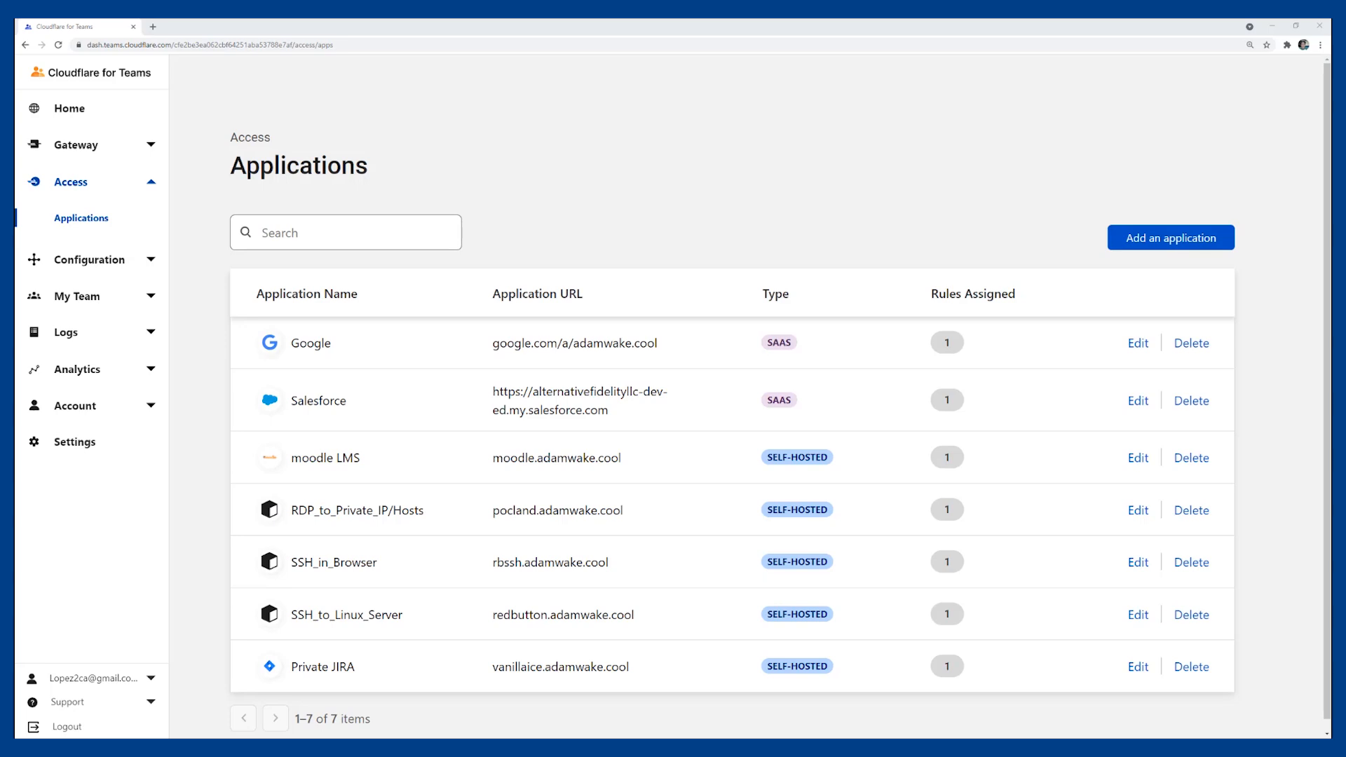
mouse_move(1120, 658)
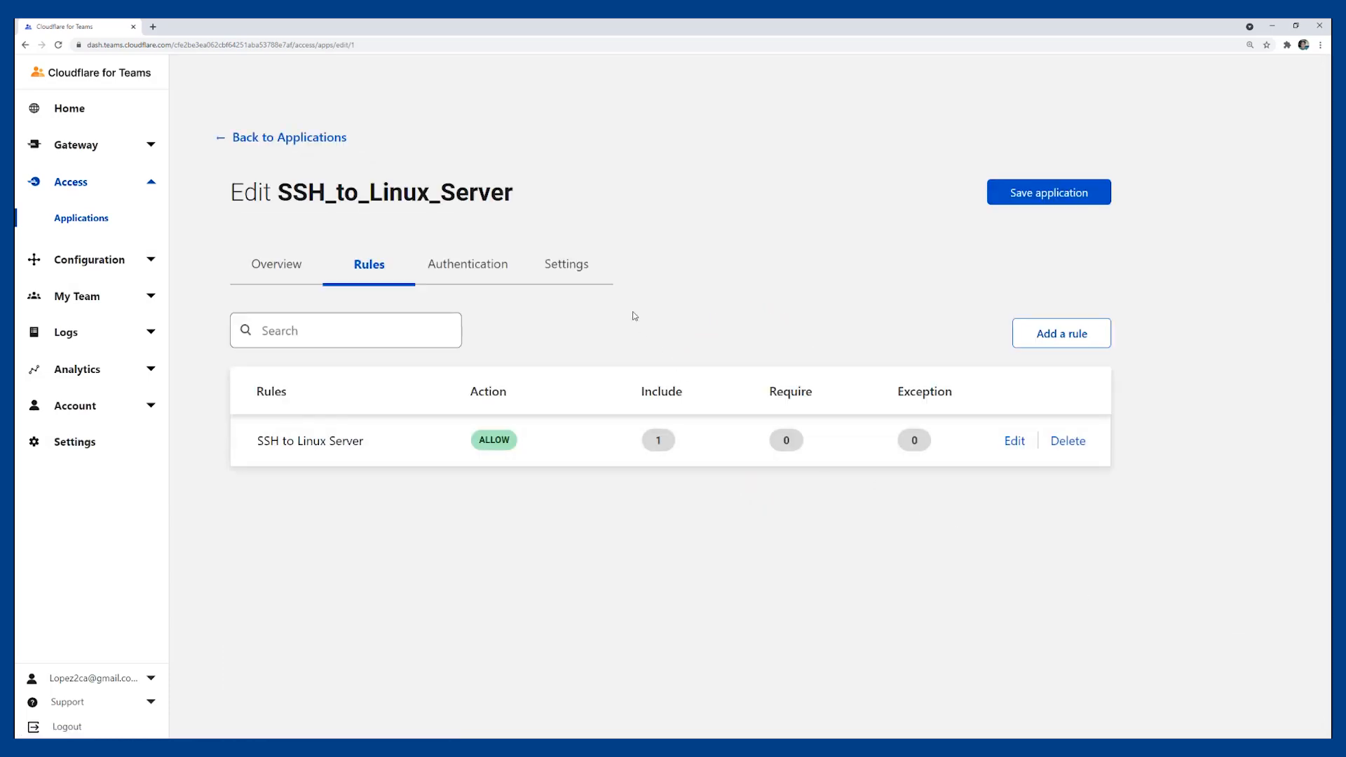
Show SSH_to_Linux_Server's settings and scroll down to its cloudflared settings
click(566, 264)
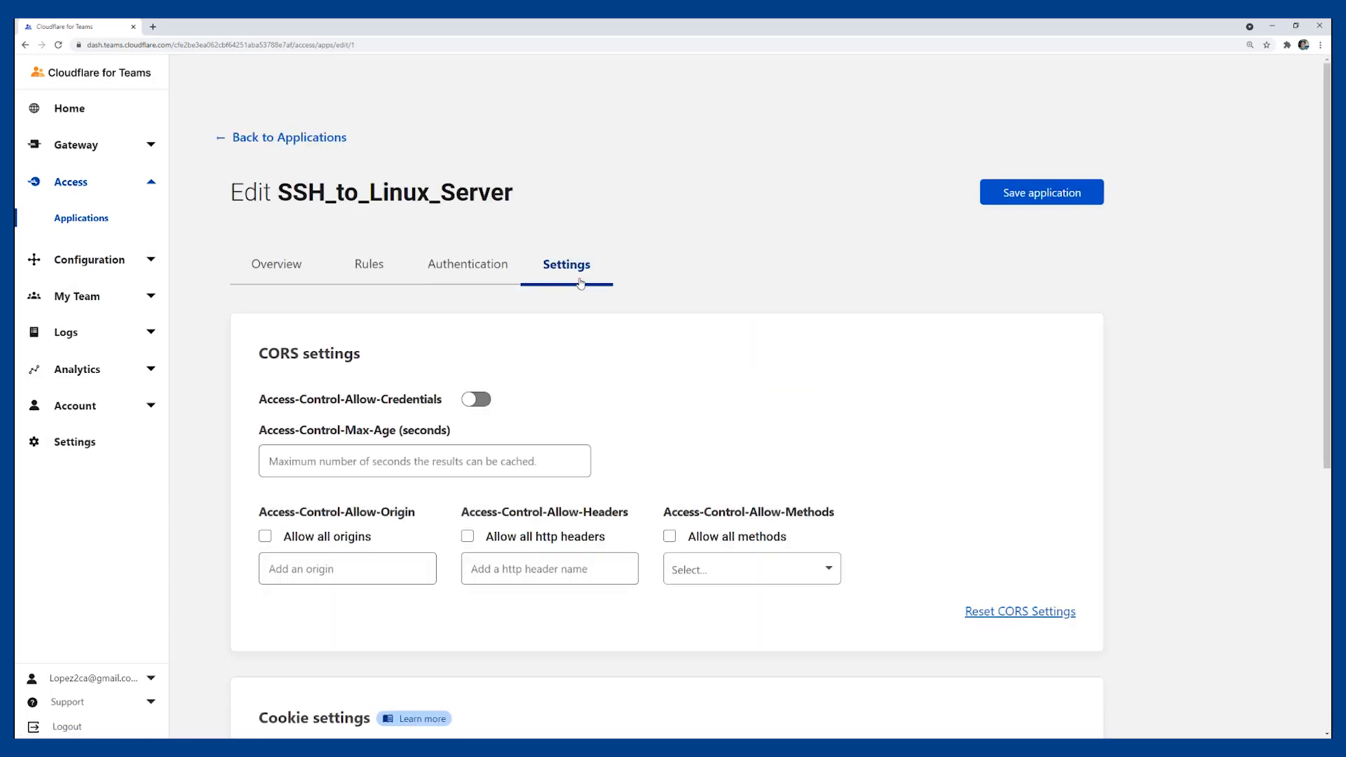
scroll(down, 3)
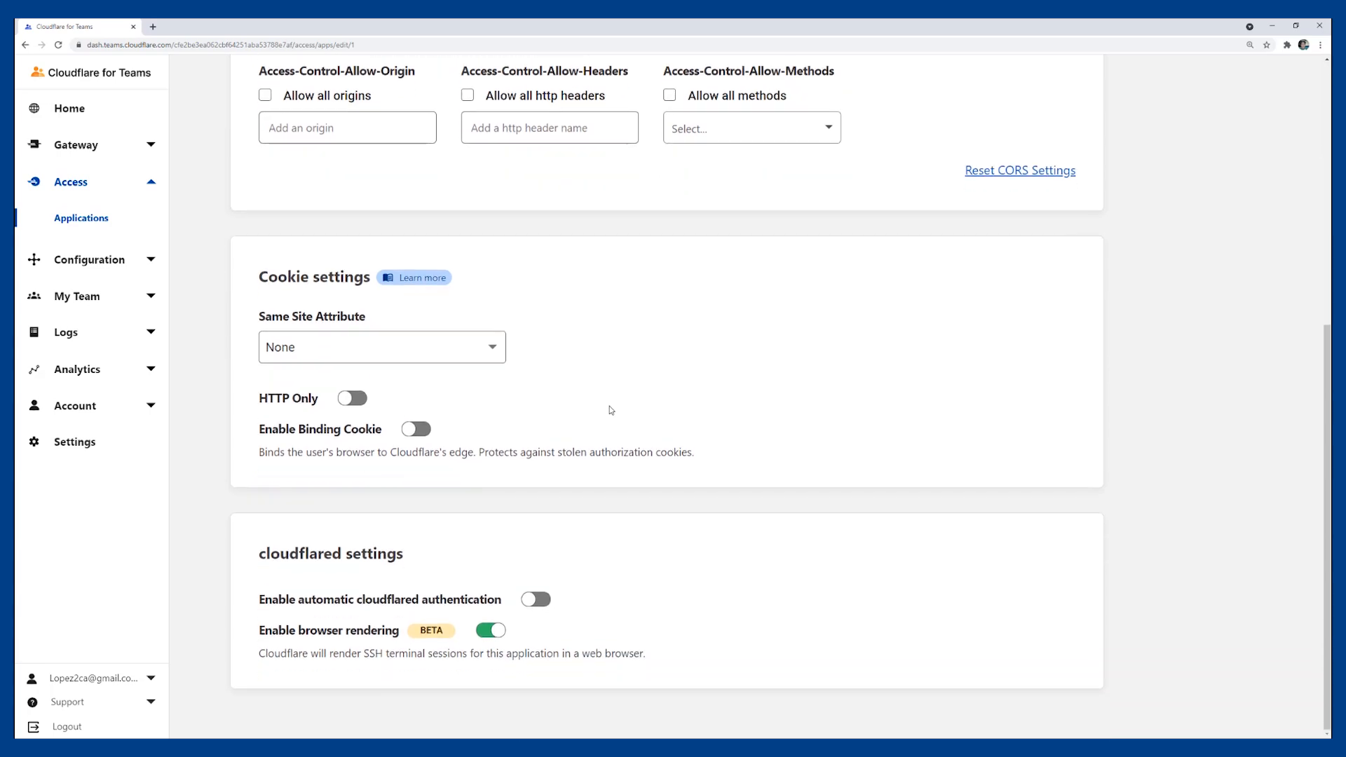
mouse_move(534, 676)
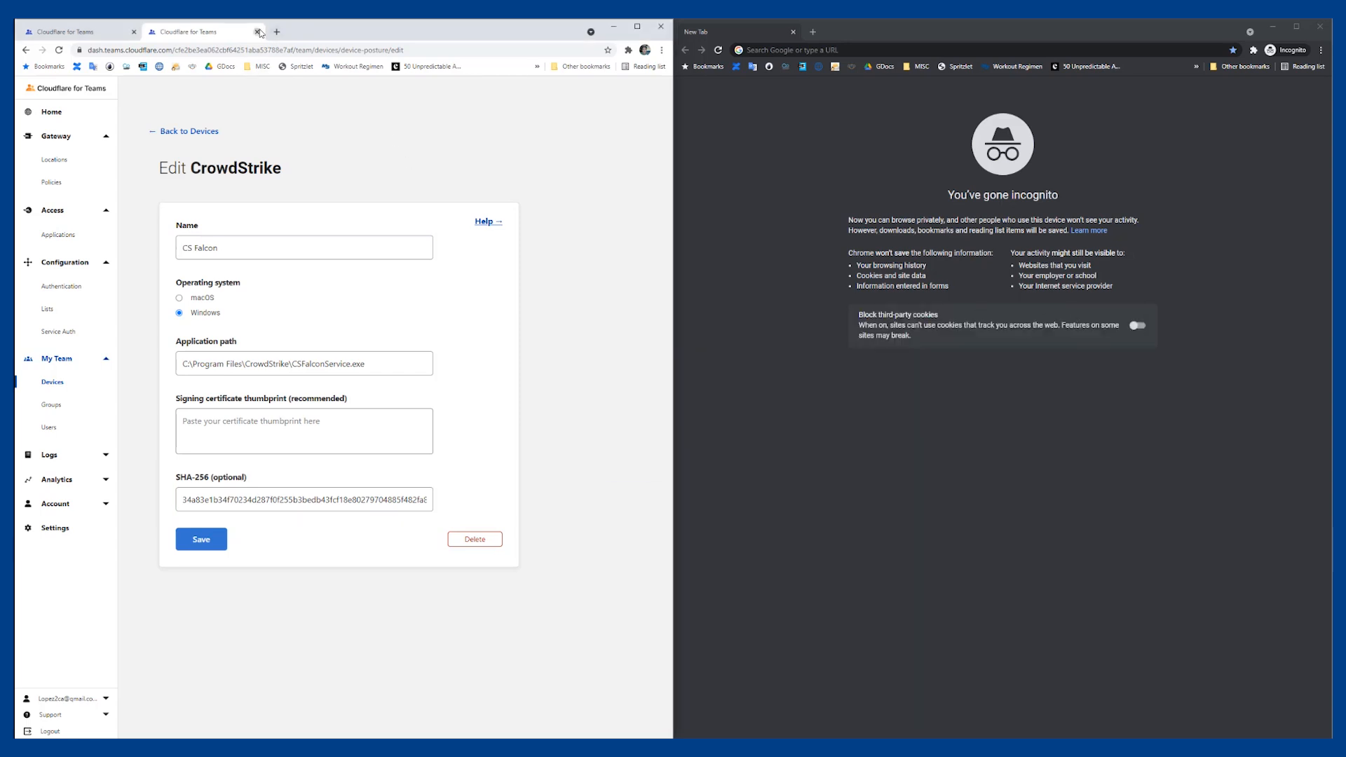
Close the device posture tab and sign in through Okta, answering the security-key prompt
click(259, 32)
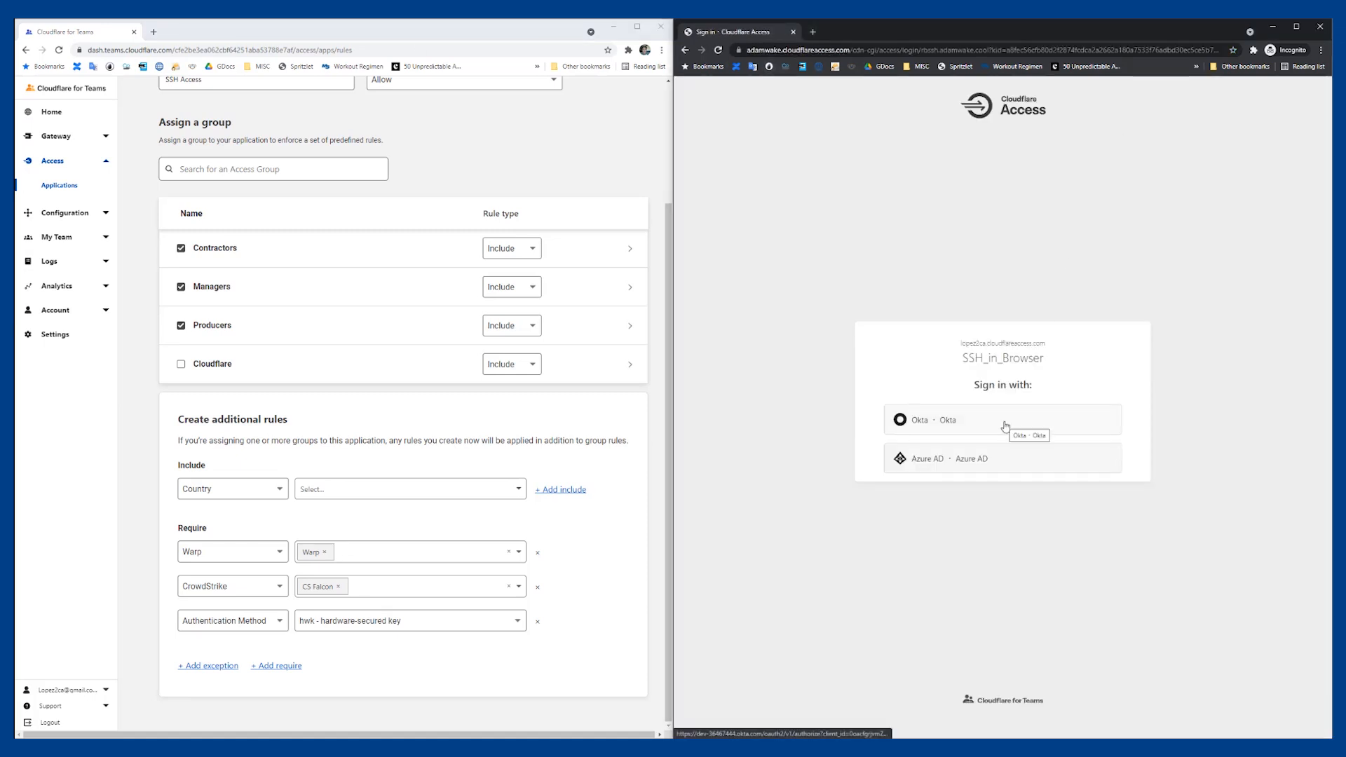
click(1002, 420)
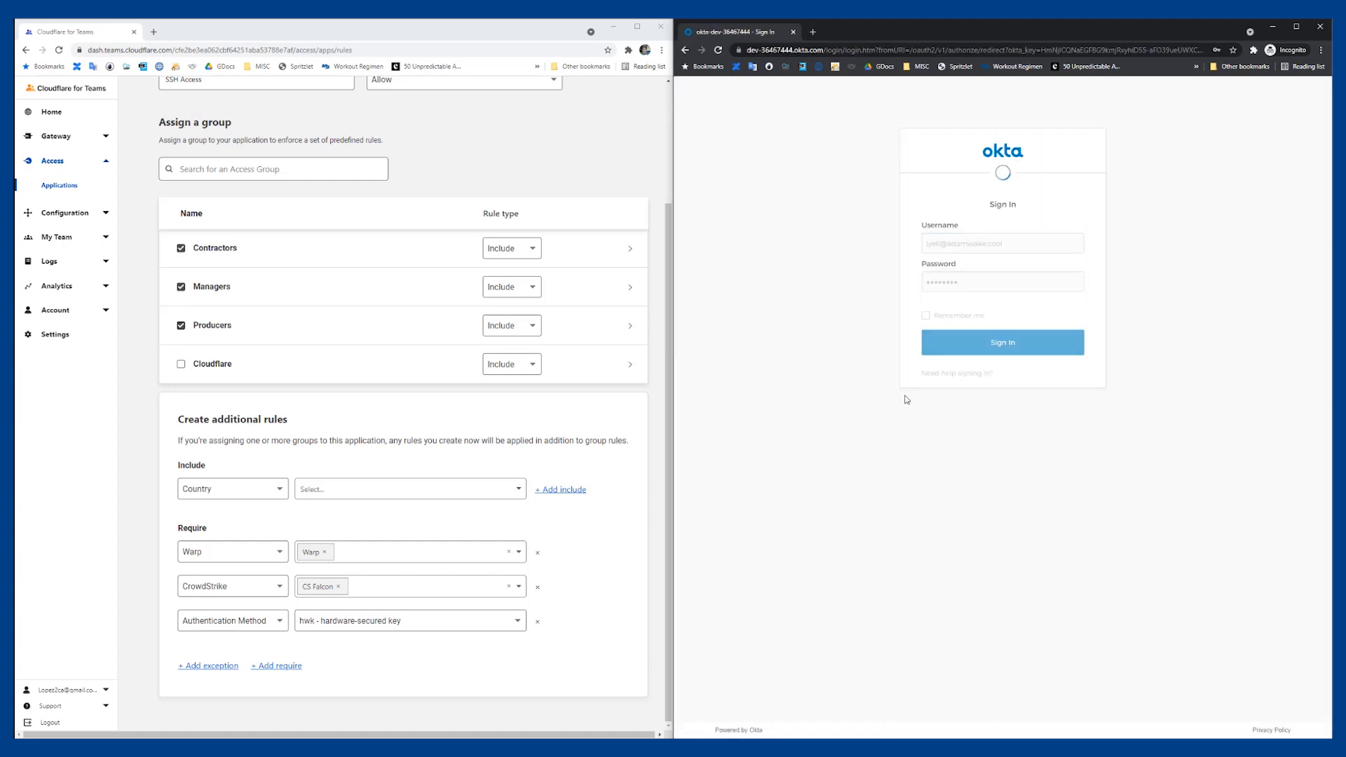
click(1001, 342)
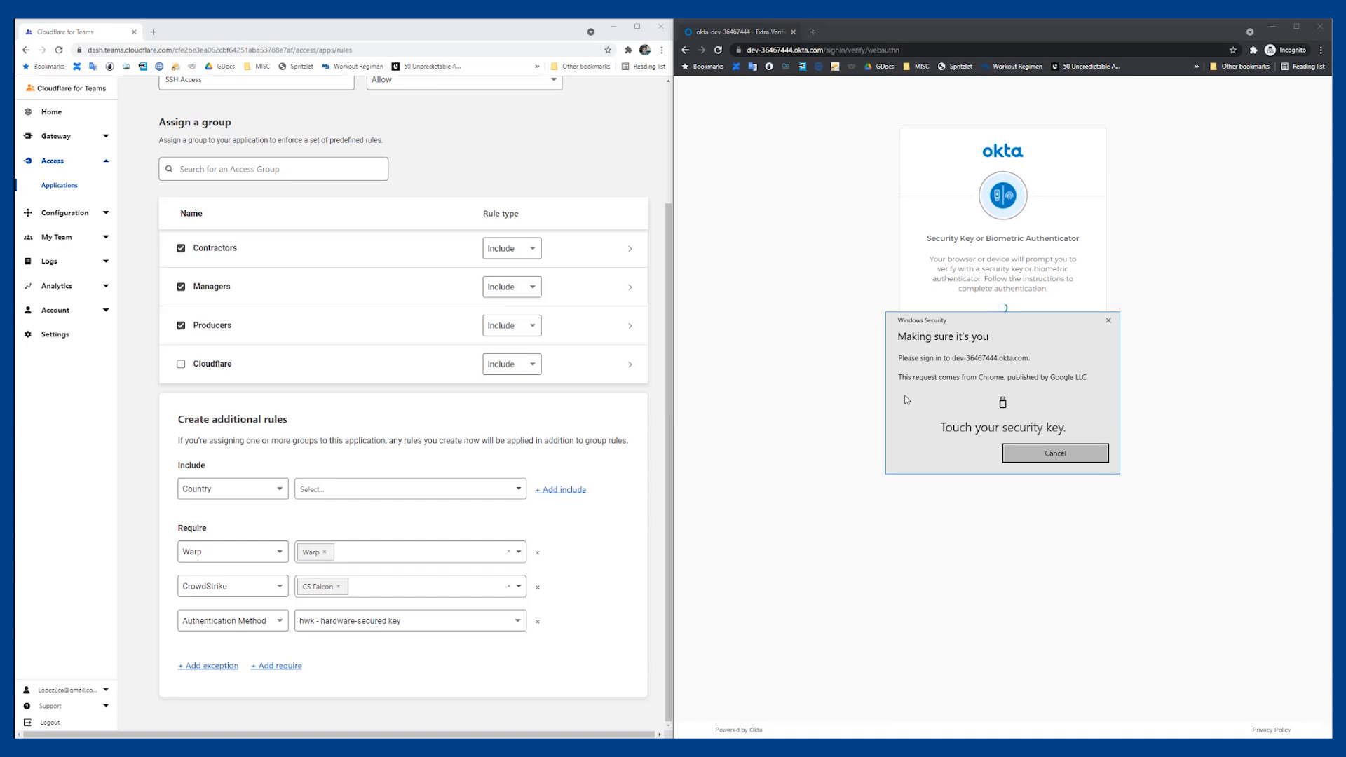
click(1054, 453)
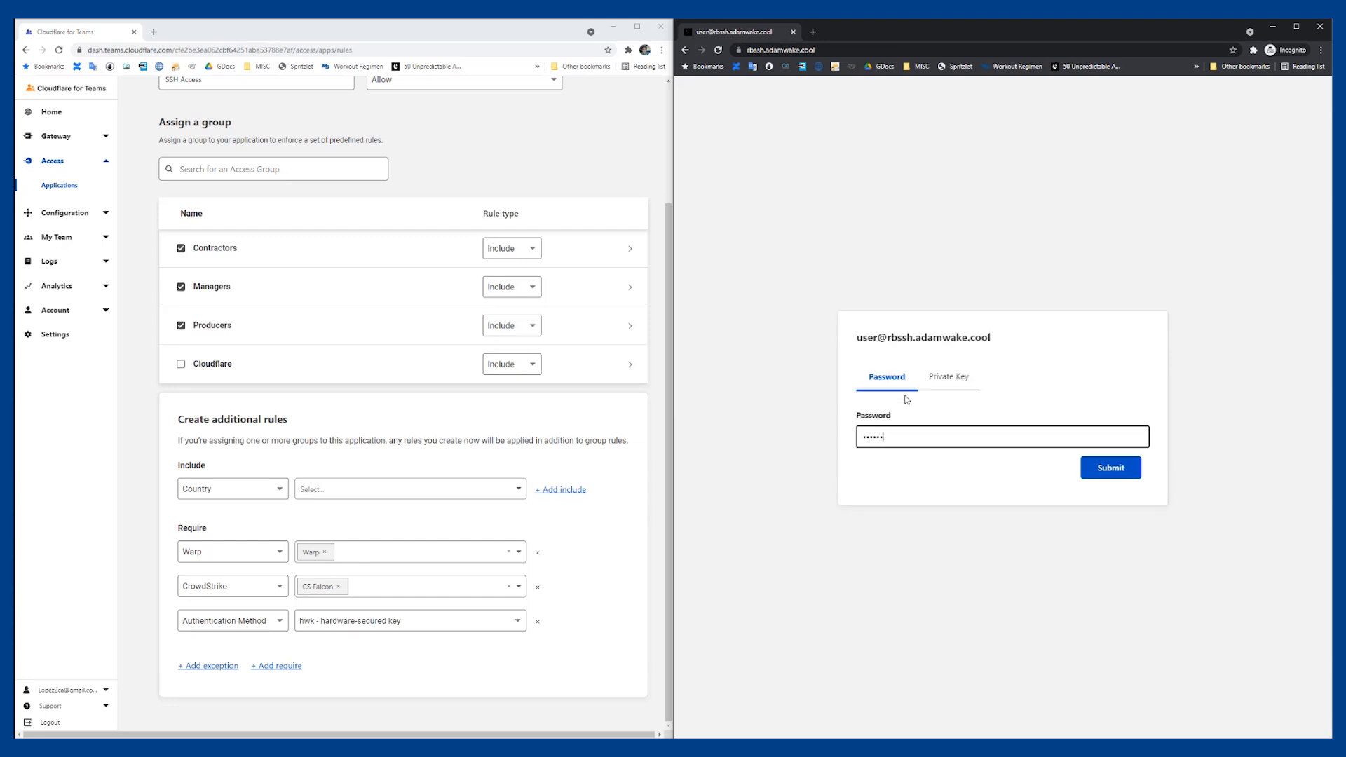
Submit the server password to reach the Ubuntu shell, then return to the Teams overview
text(••)
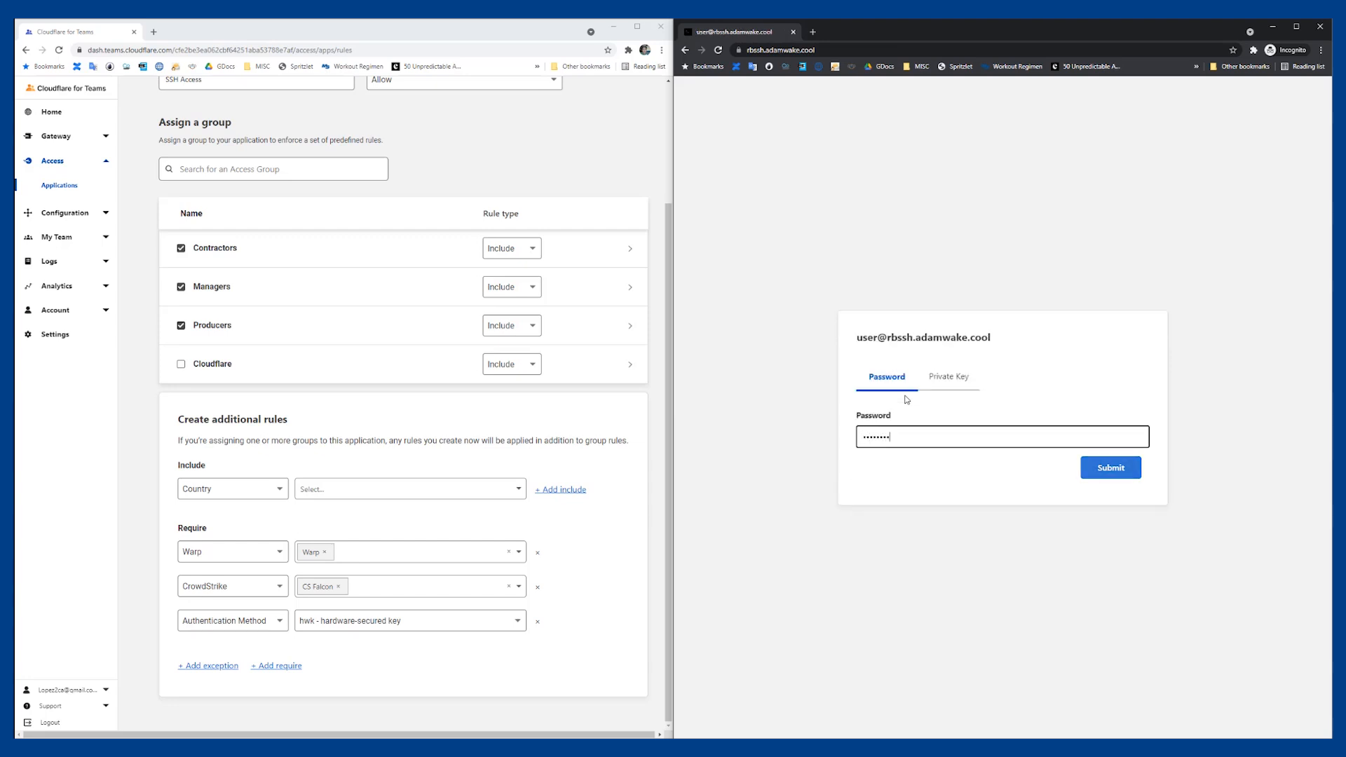
click(1109, 468)
text(pwd)
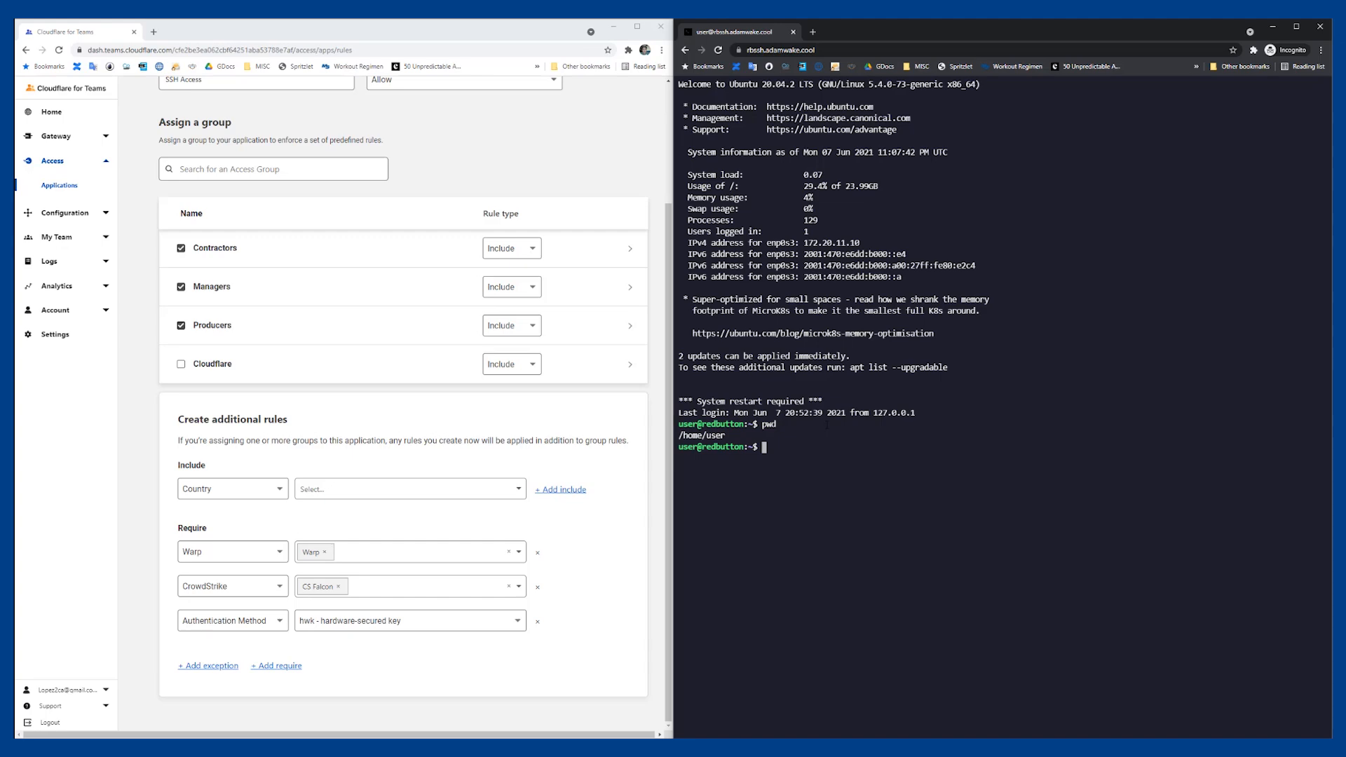
click(50, 111)
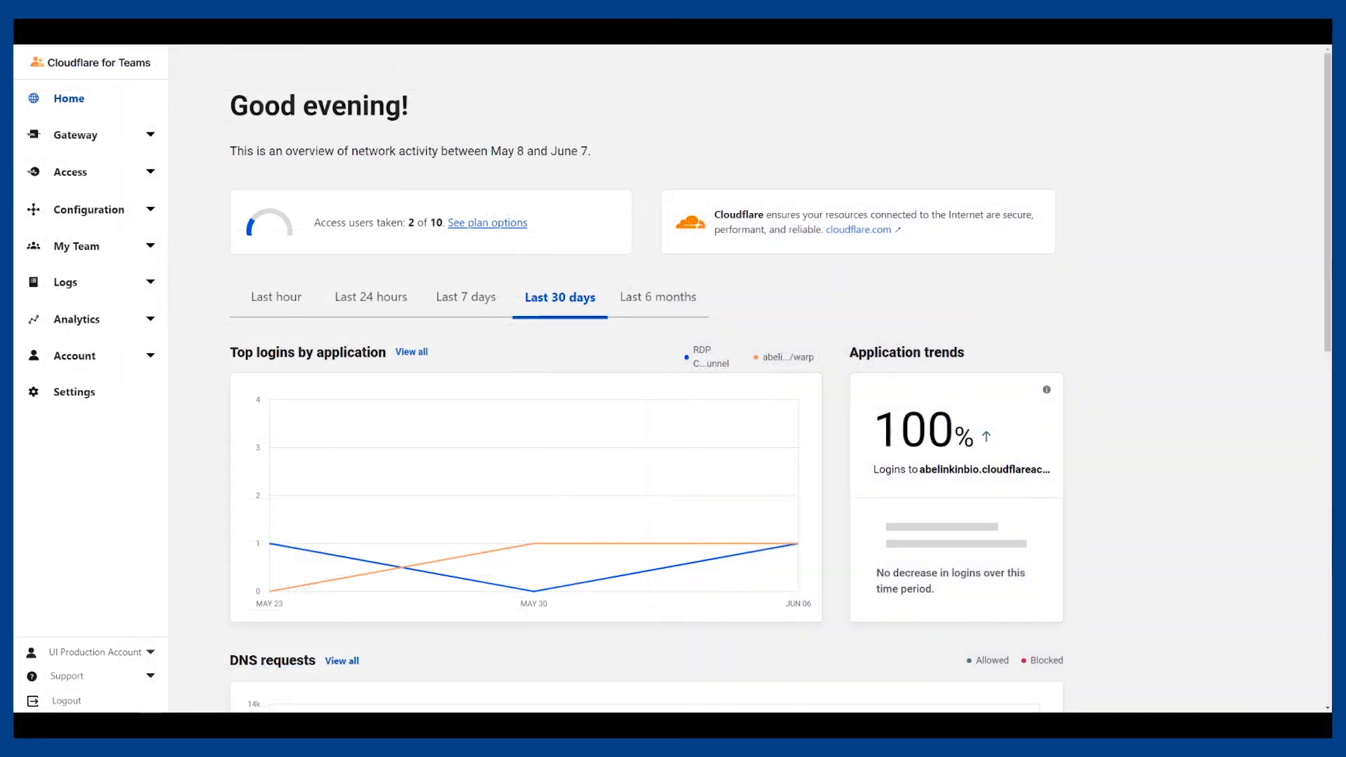